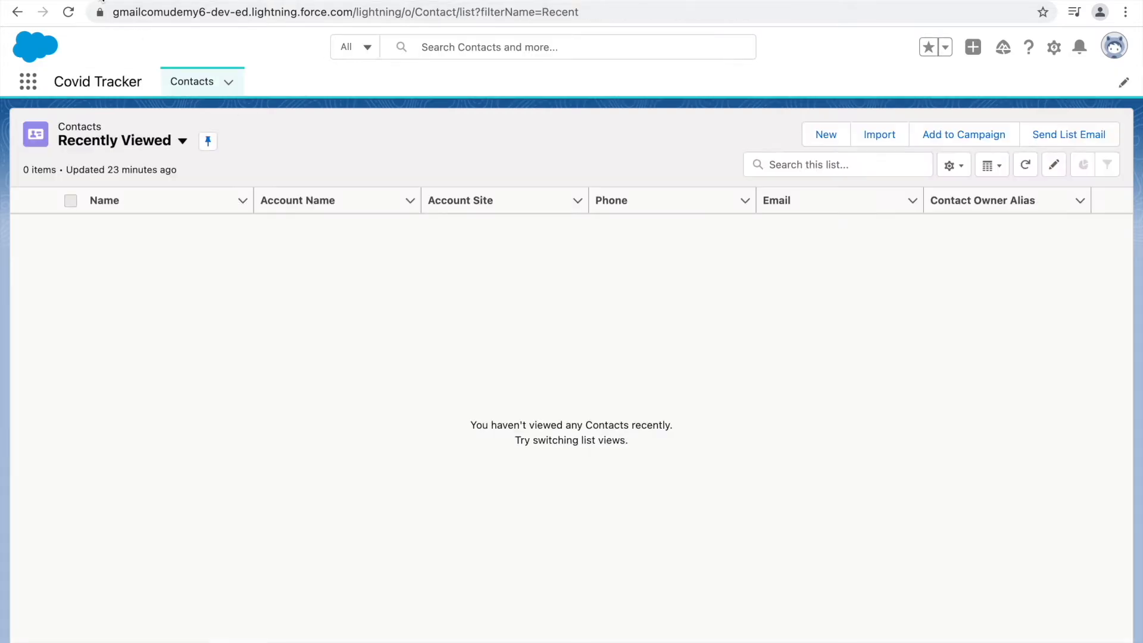
pyautogui.moveTo(264, 97)
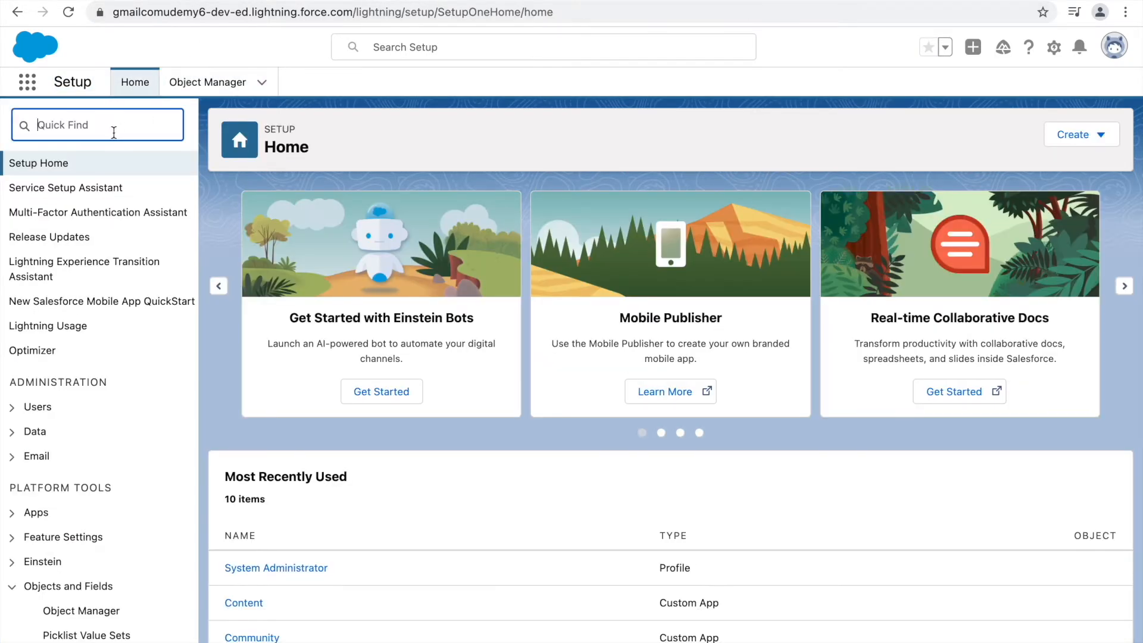
# Find App Manager through the Quick Find search 'apps' and open Covid Tracker for editing
pyautogui.write('apps')
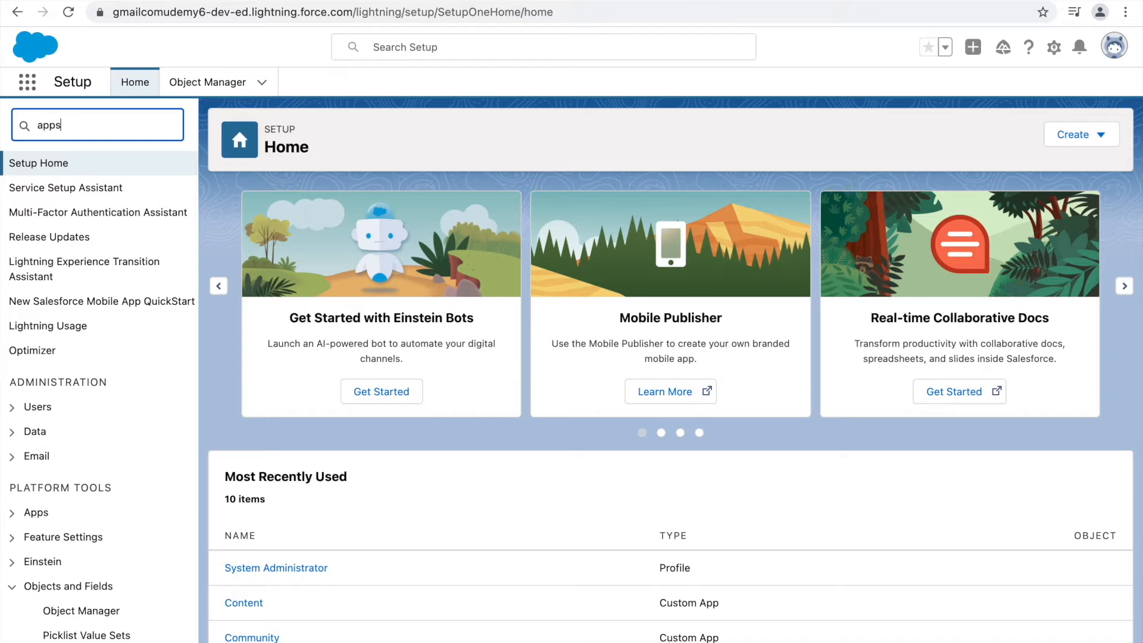
pyautogui.click(75, 188)
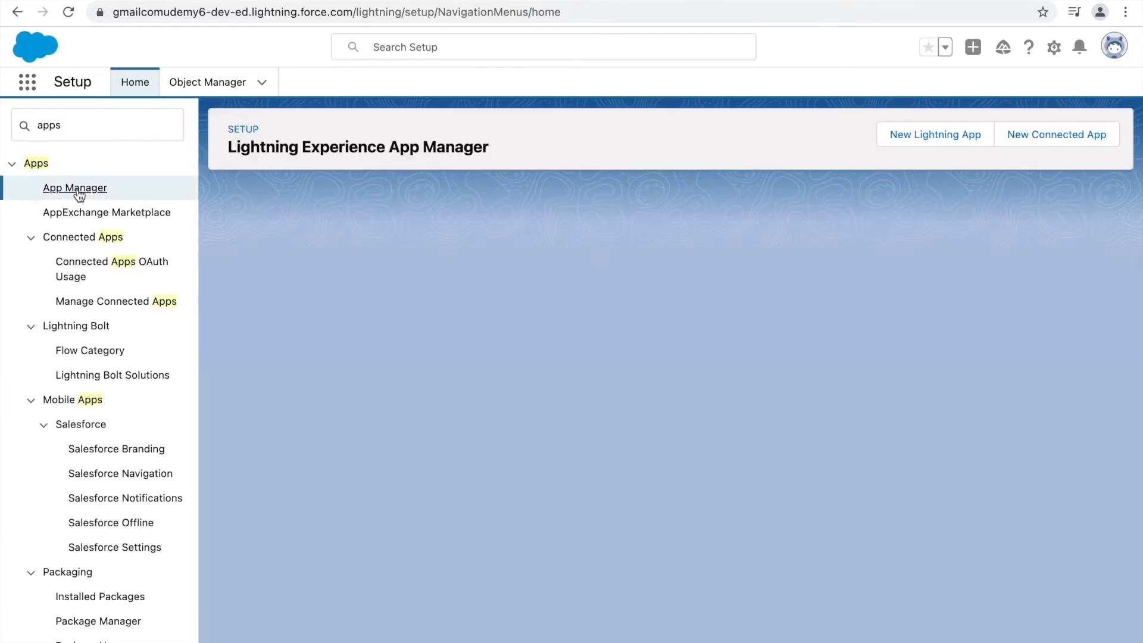
pyautogui.click(74, 188)
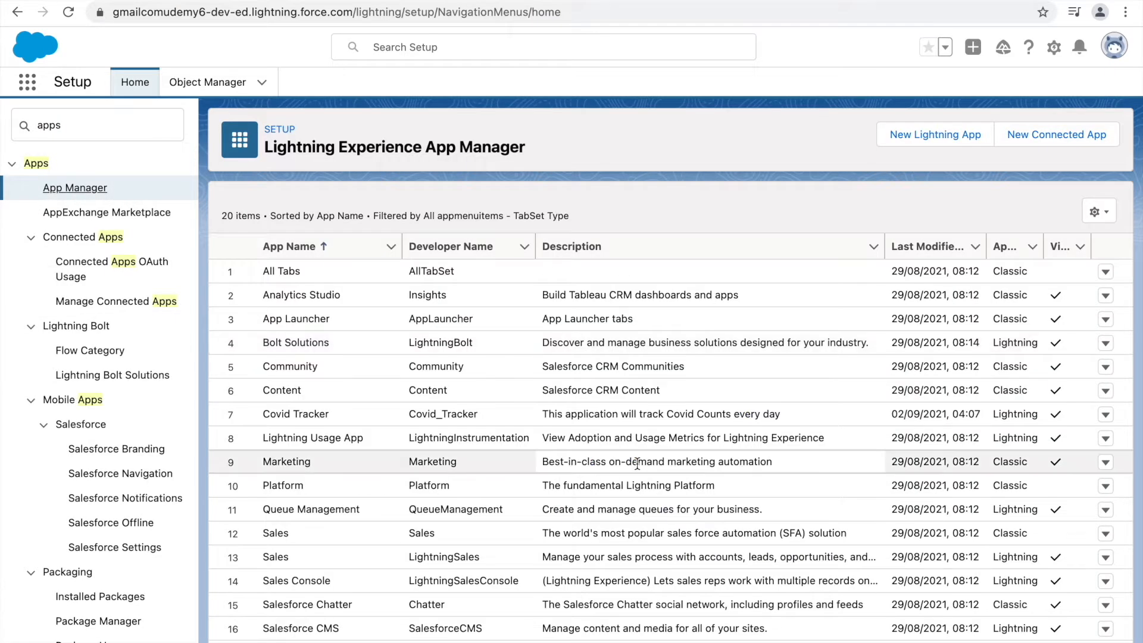
pyautogui.scroll(-3)
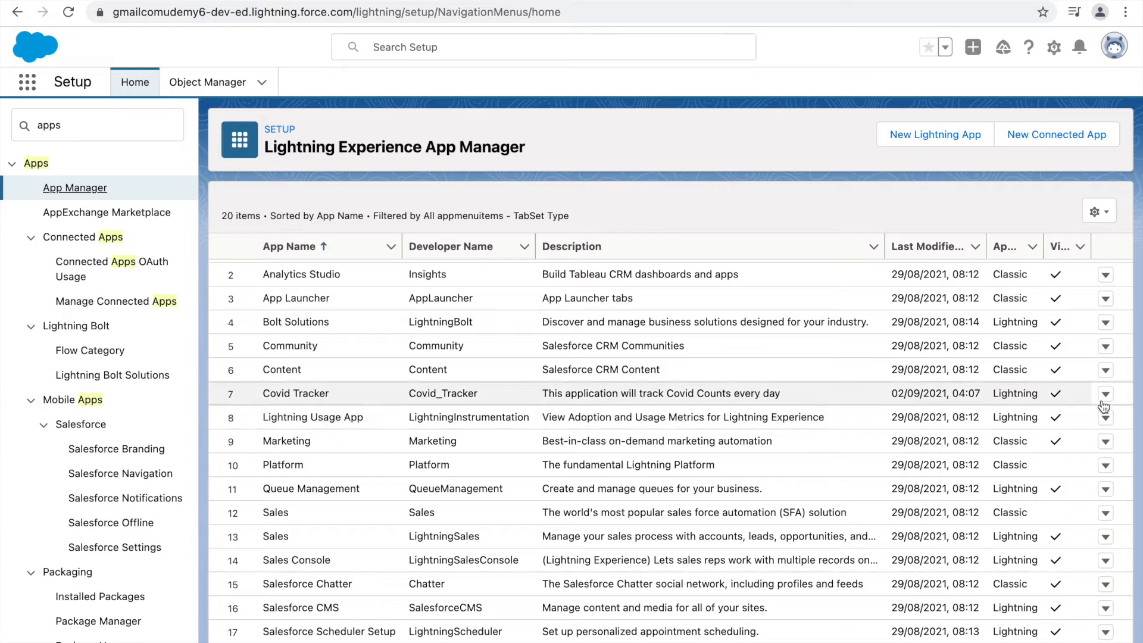
pyautogui.click(1105, 394)
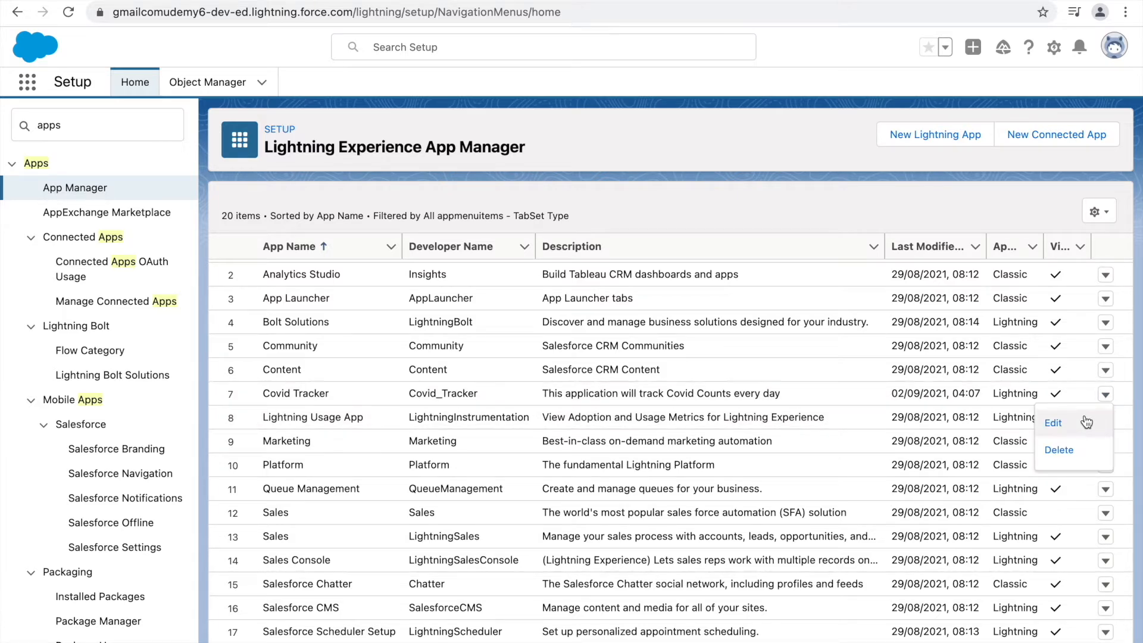
pyautogui.click(1052, 423)
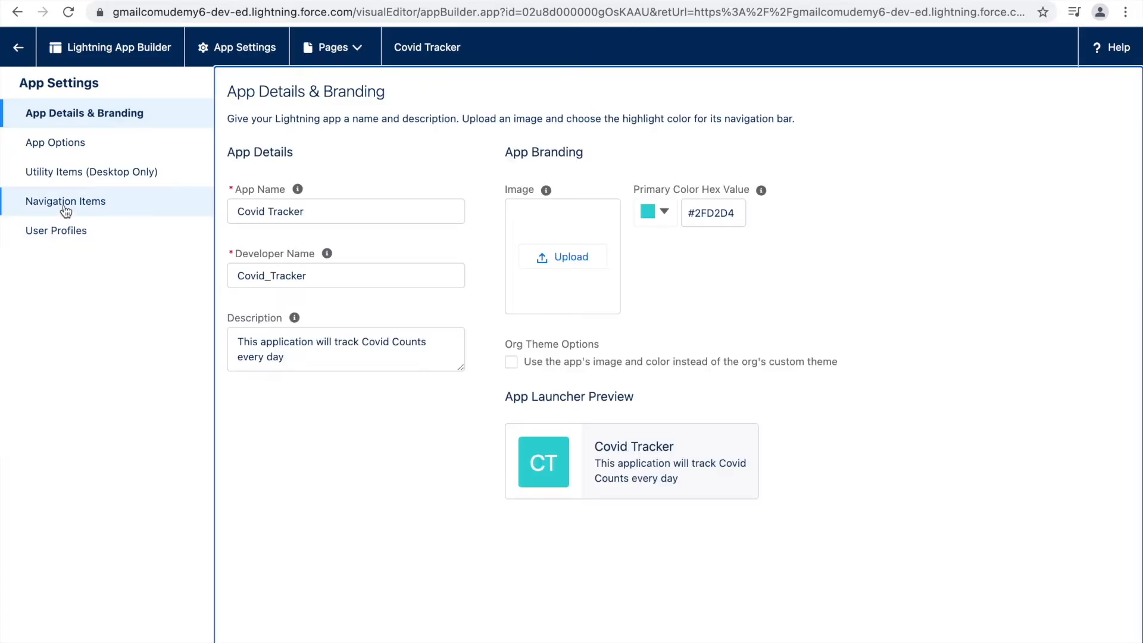
# Filter the app's available navigation items for 'Covid' and confirm no Covid item exists
pyautogui.click(65, 201)
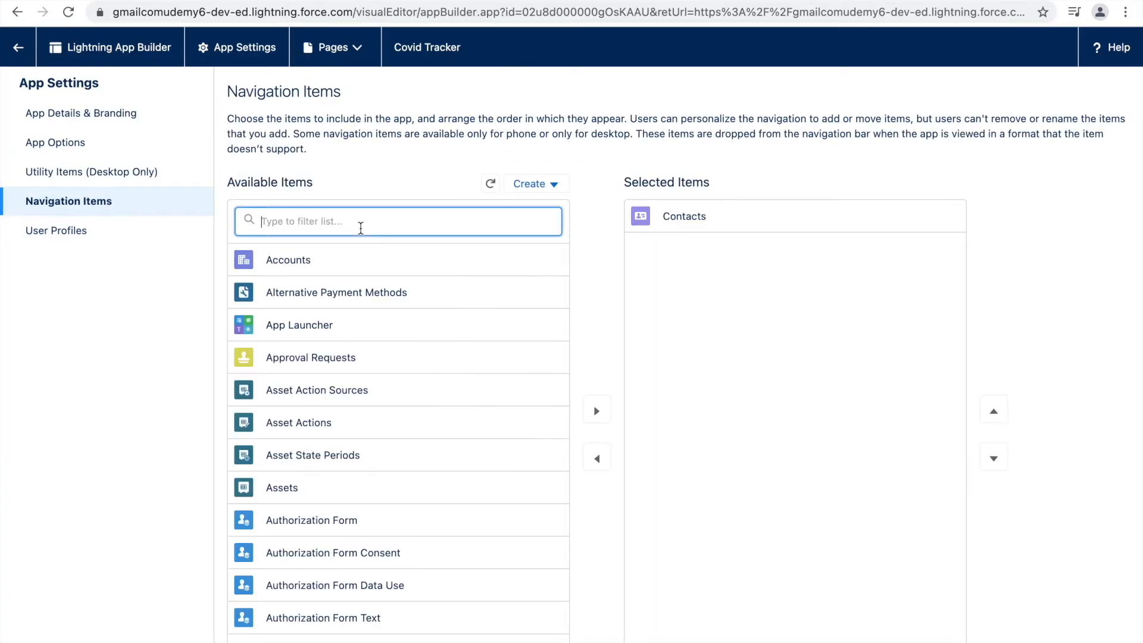
pyautogui.write('Covid C')
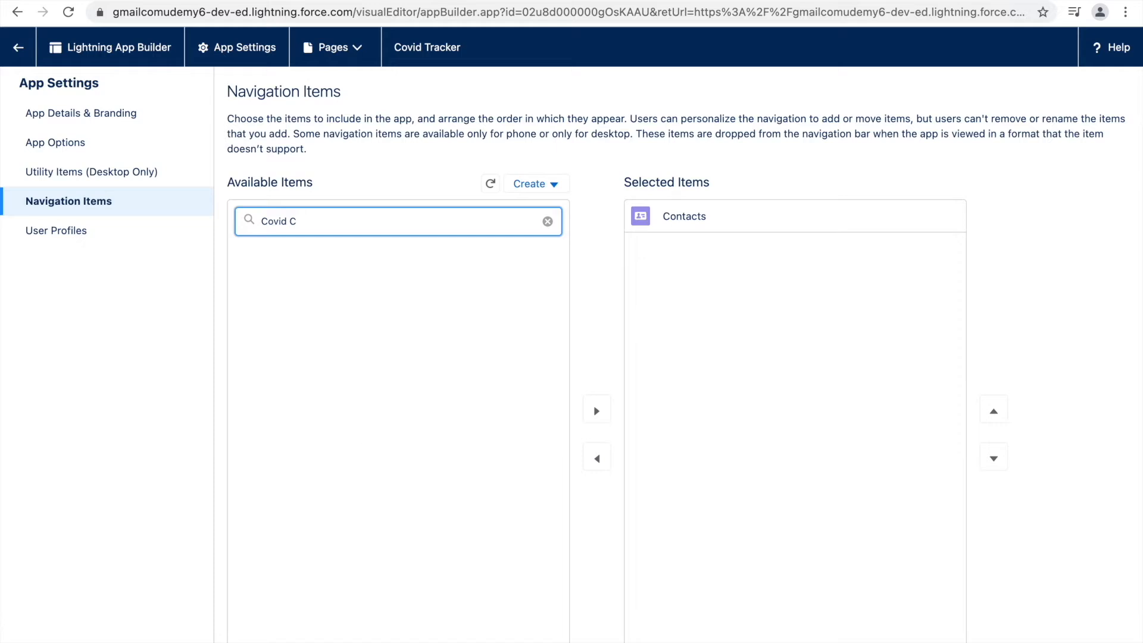
pyautogui.press('Backspace')
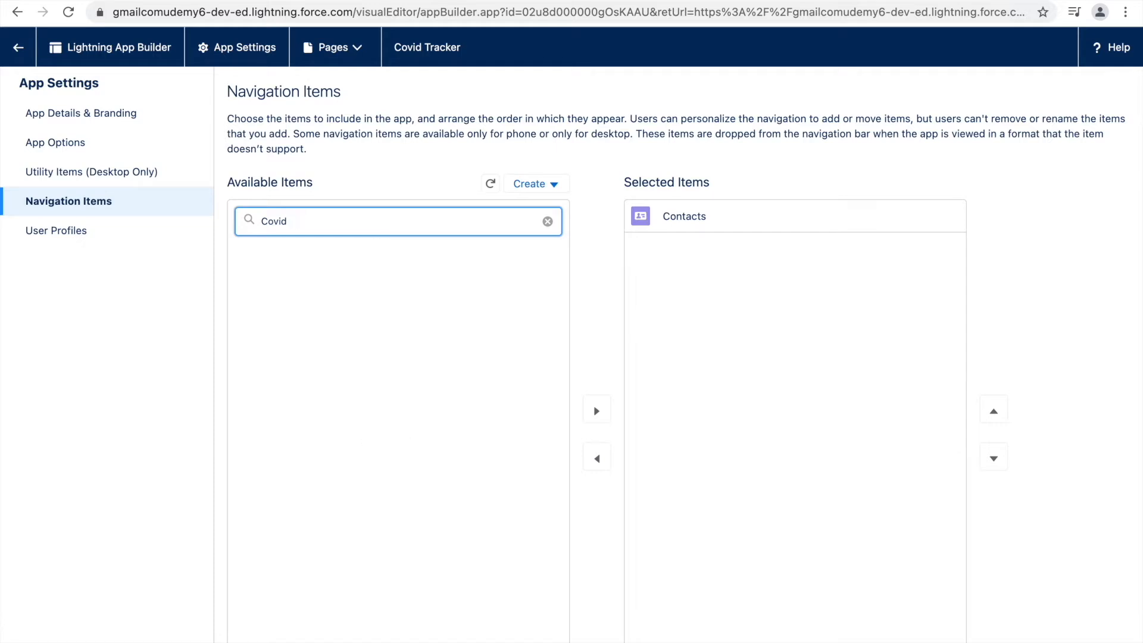
pyautogui.write('Conta')
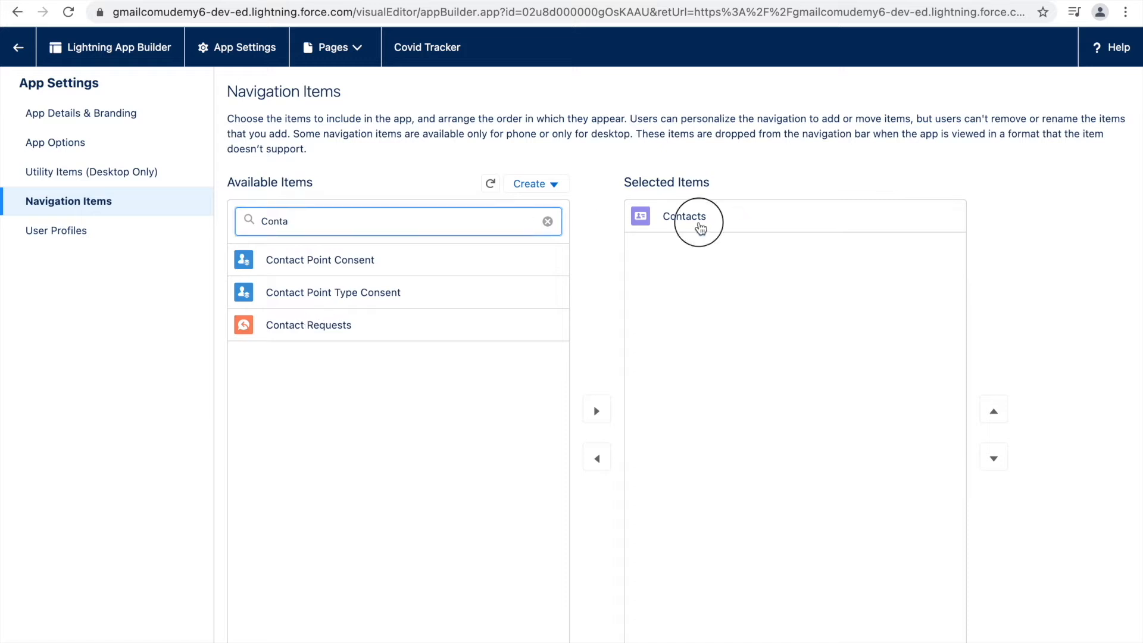
pyautogui.click(548, 221)
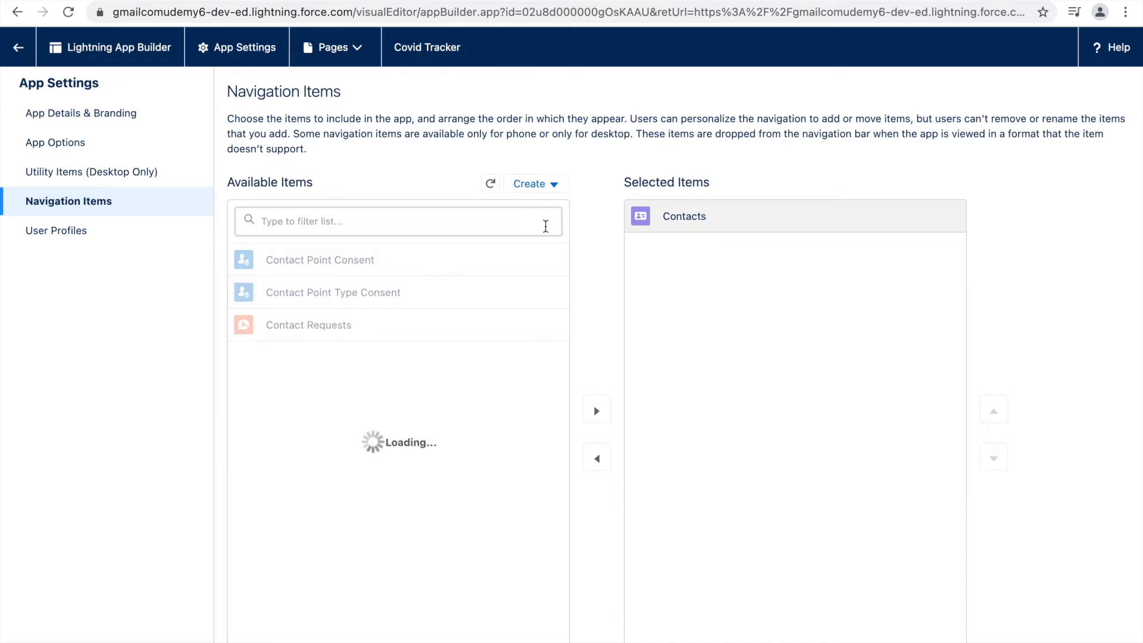
pyautogui.write('Covi')
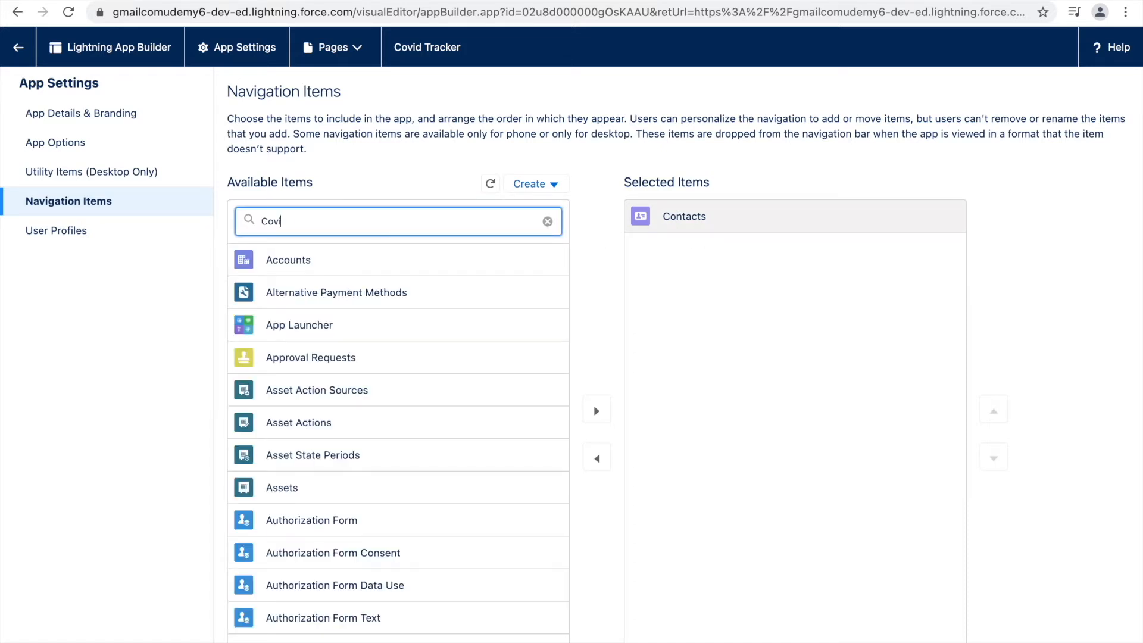
pyautogui.write('d')
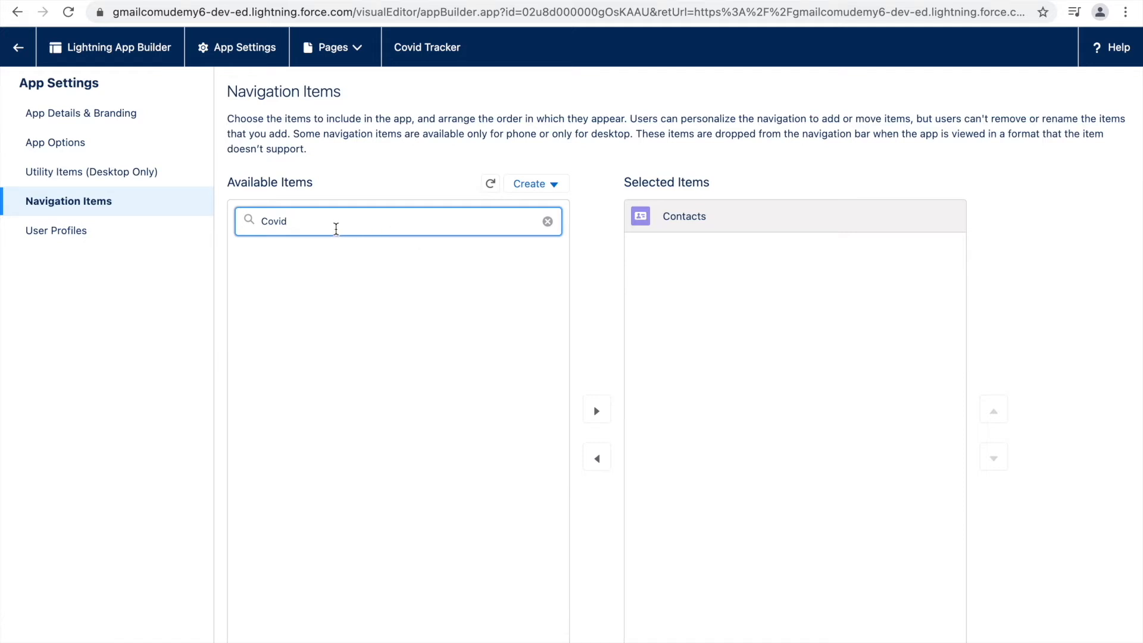
pyautogui.click(547, 221)
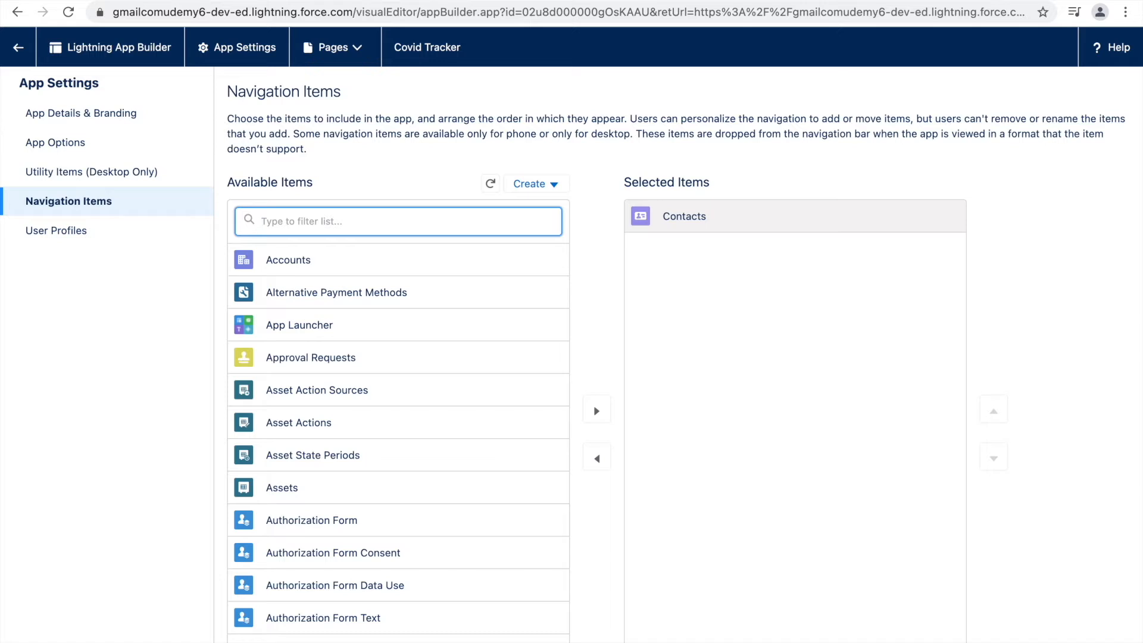
pyautogui.click(397, 221)
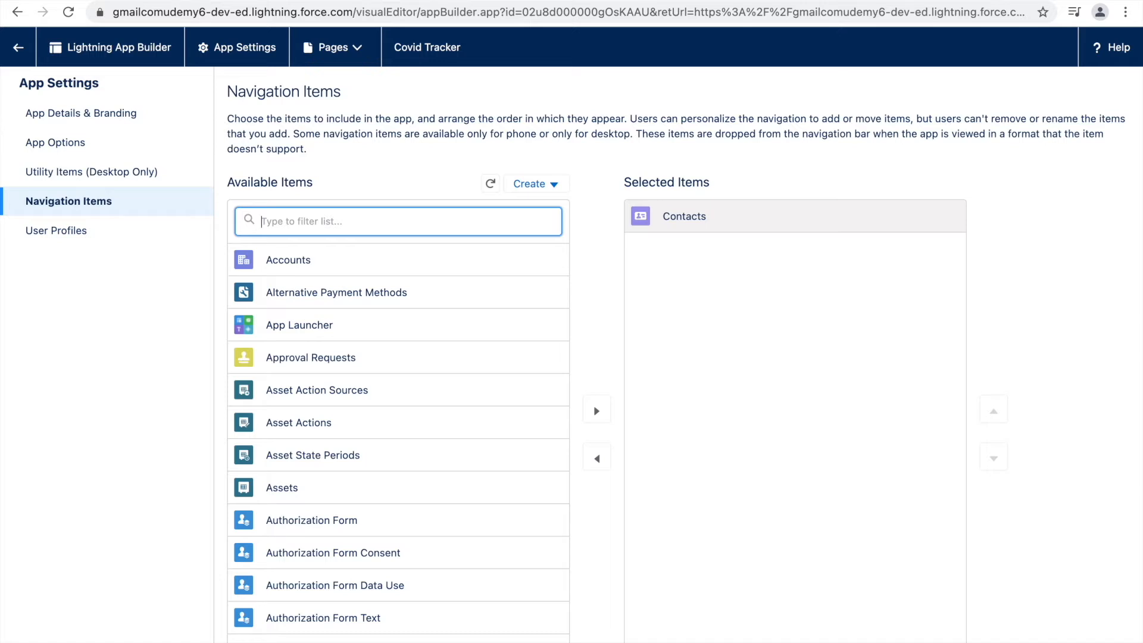
pyautogui.moveTo(629, 214)
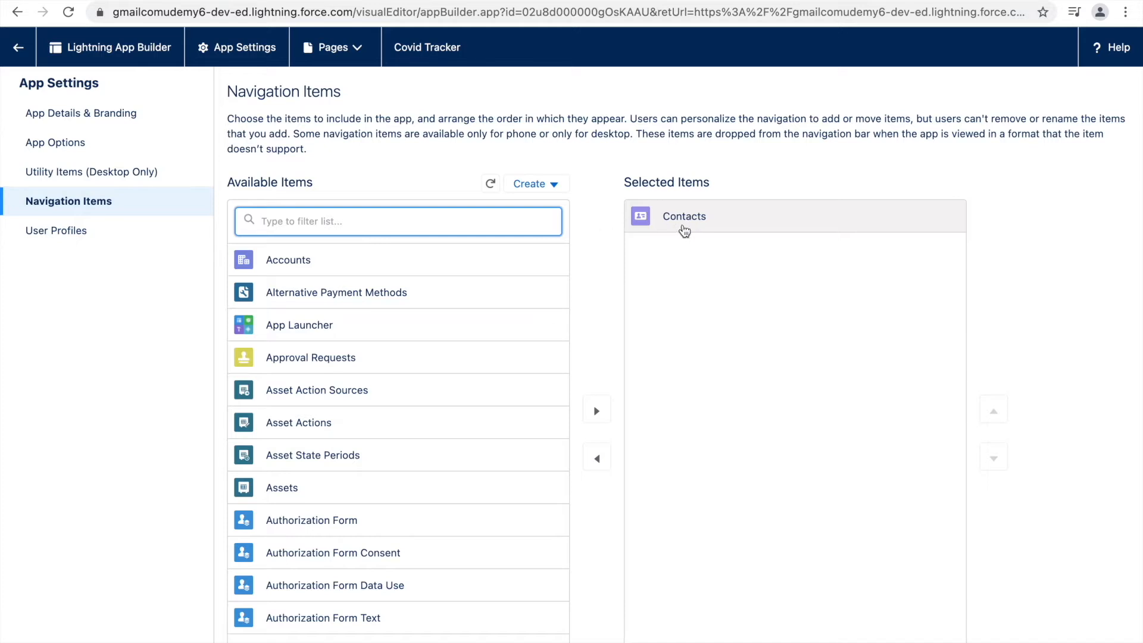
pyautogui.write('Covid')
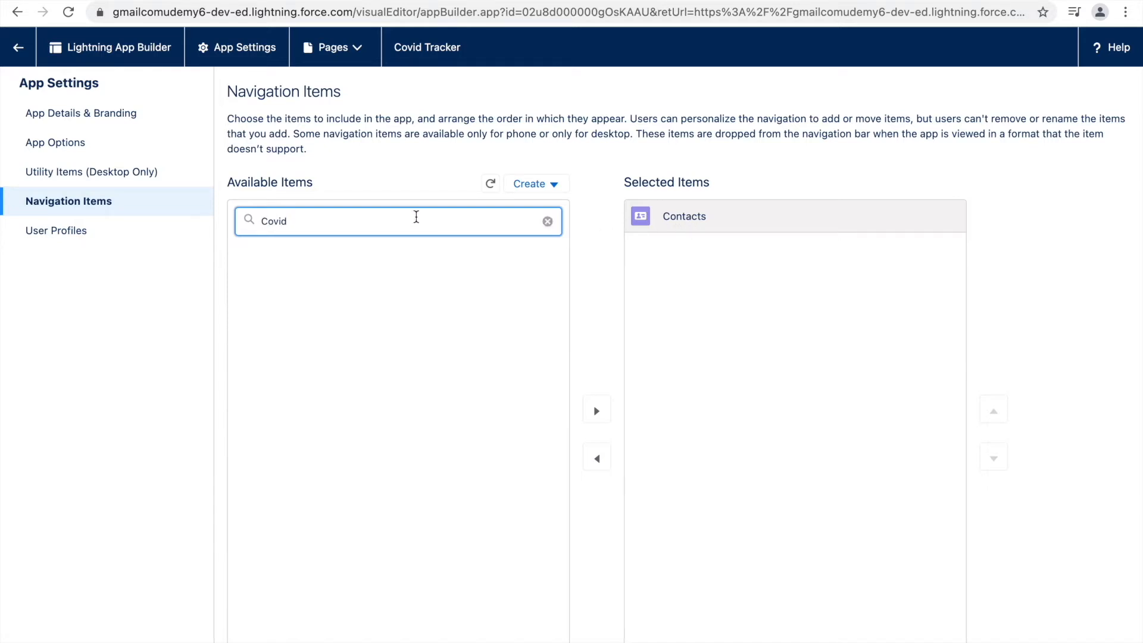
pyautogui.click(547, 220)
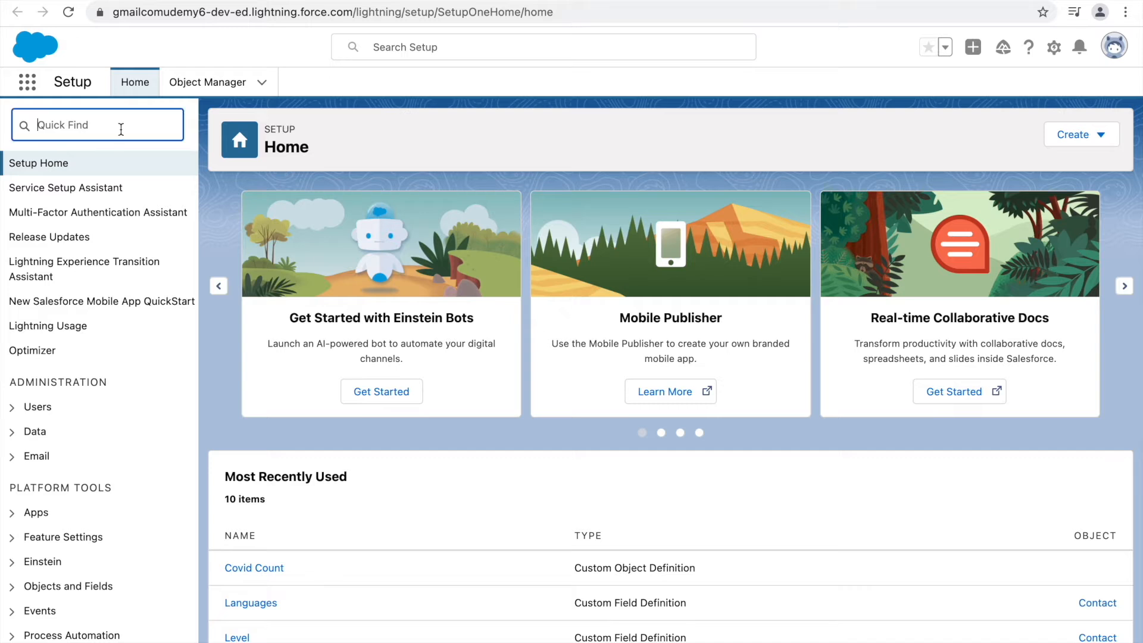
pyautogui.moveTo(88, 124)
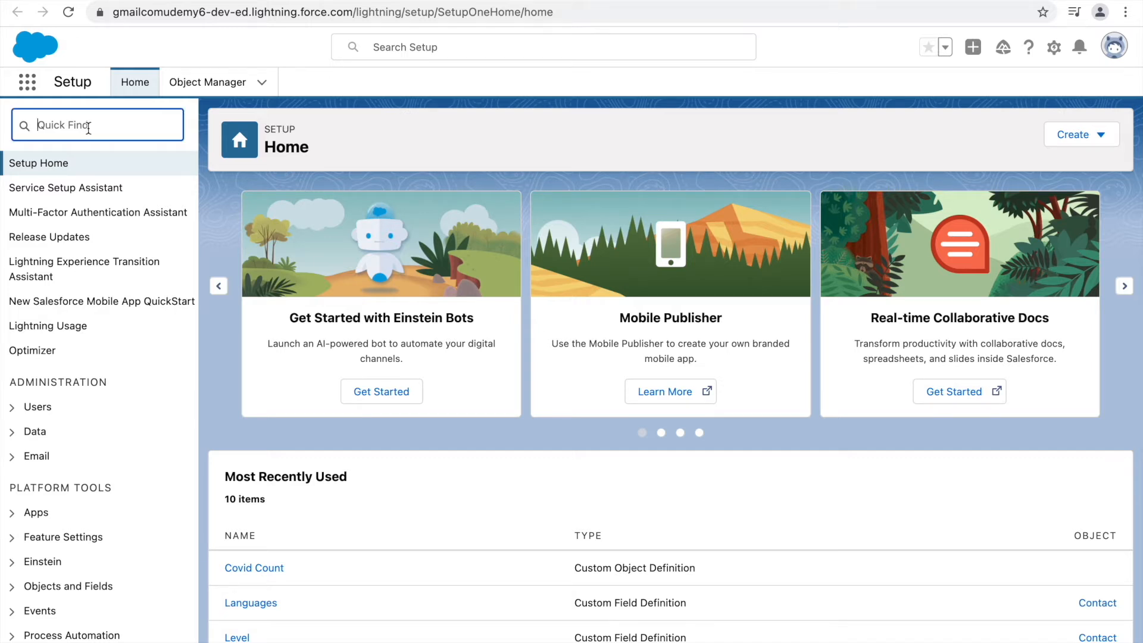
# Open the Tabs setup page via Quick Find 'tabs' and begin a new custom object tab
pyautogui.write('tabs')
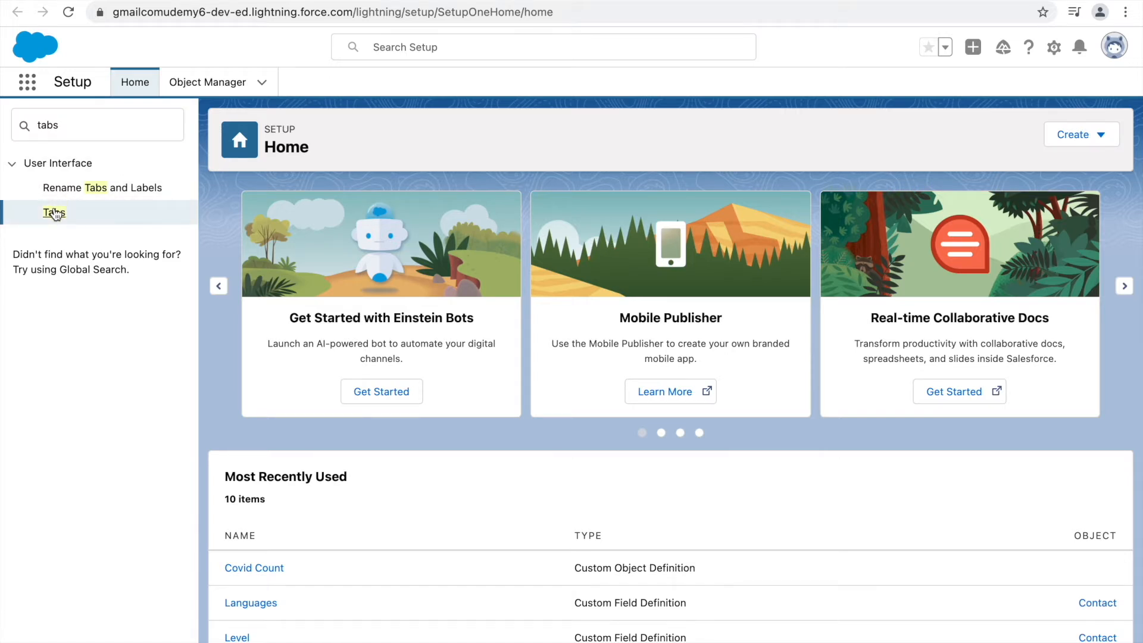
pyautogui.click(54, 212)
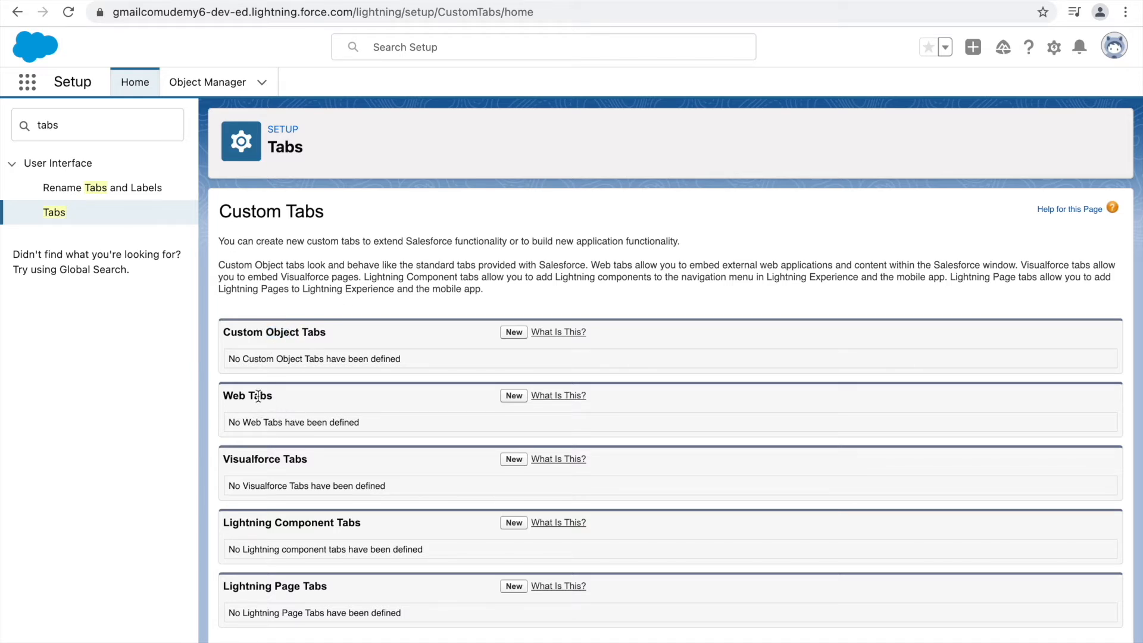
pyautogui.moveTo(318, 404)
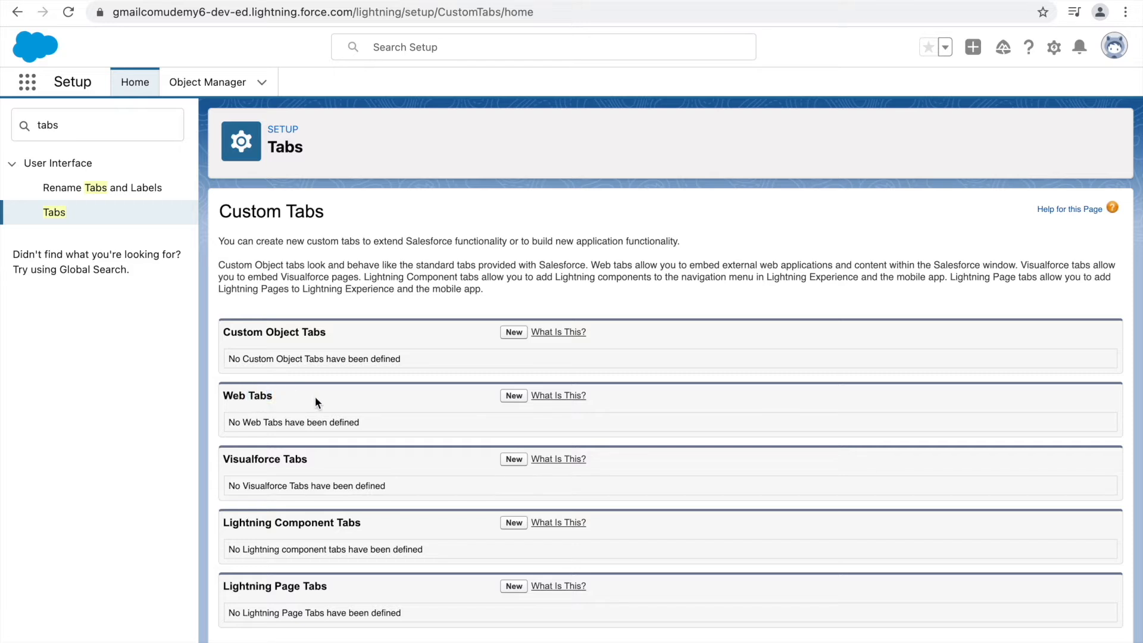
pyautogui.doubleClick(304, 523)
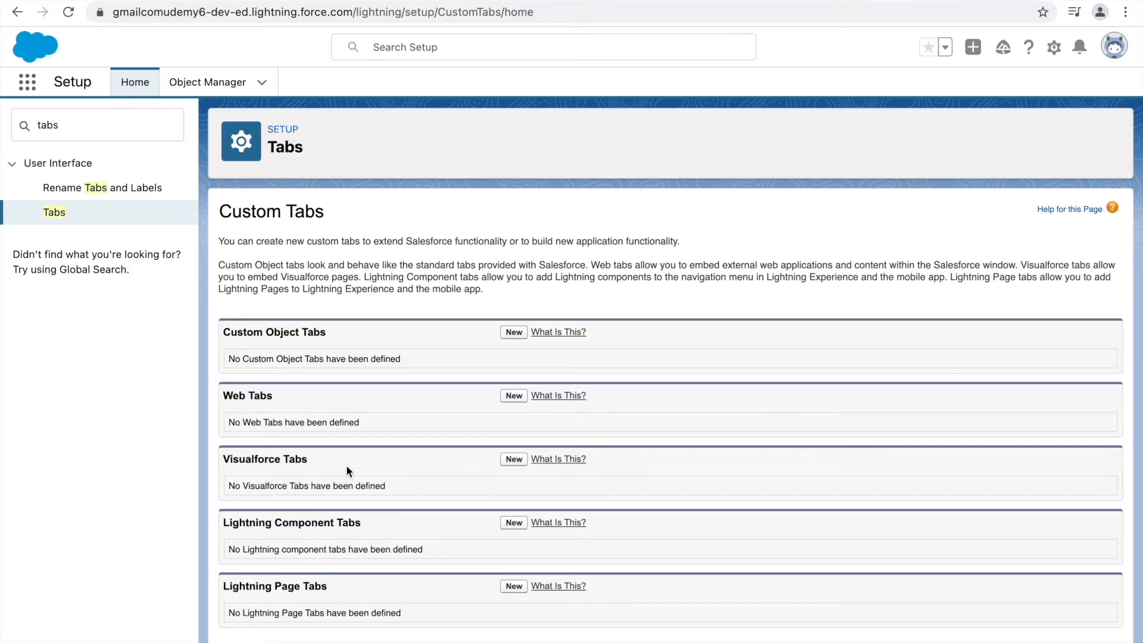
pyautogui.moveTo(352, 354)
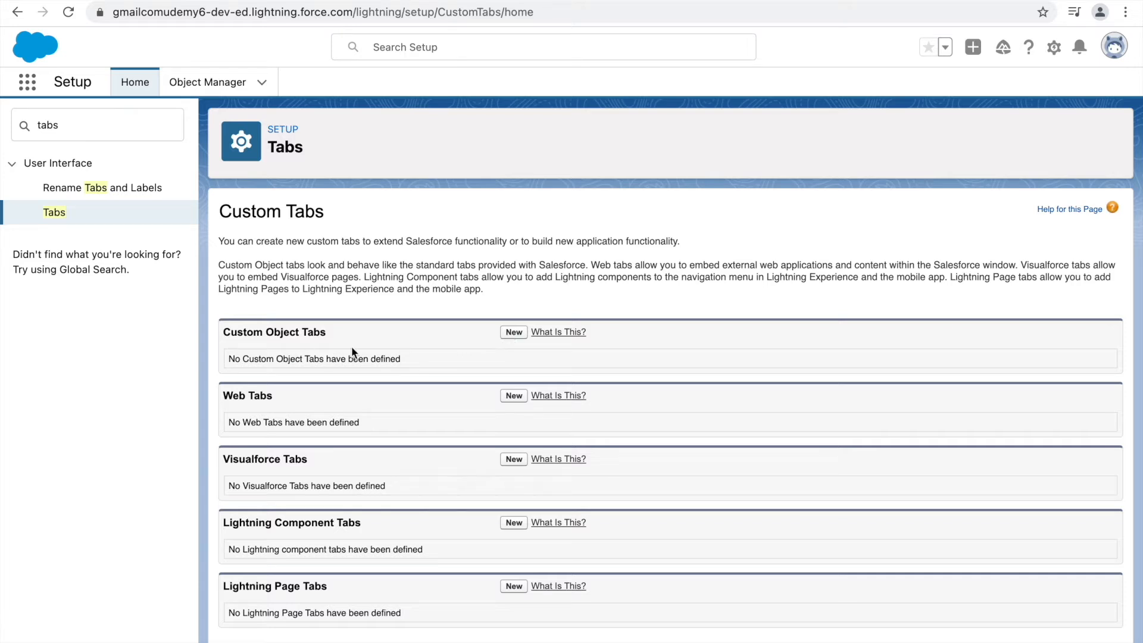
pyautogui.click(513, 332)
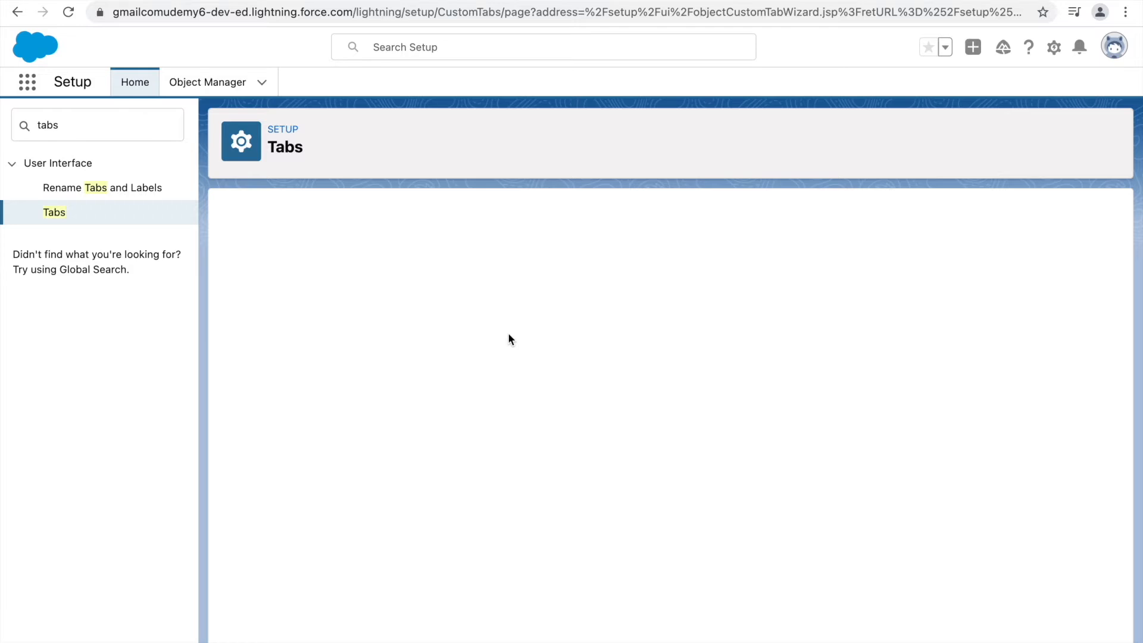
# Base the tab on the Covid Count object with the Saxophone tab style and continue
pyautogui.click(434, 337)
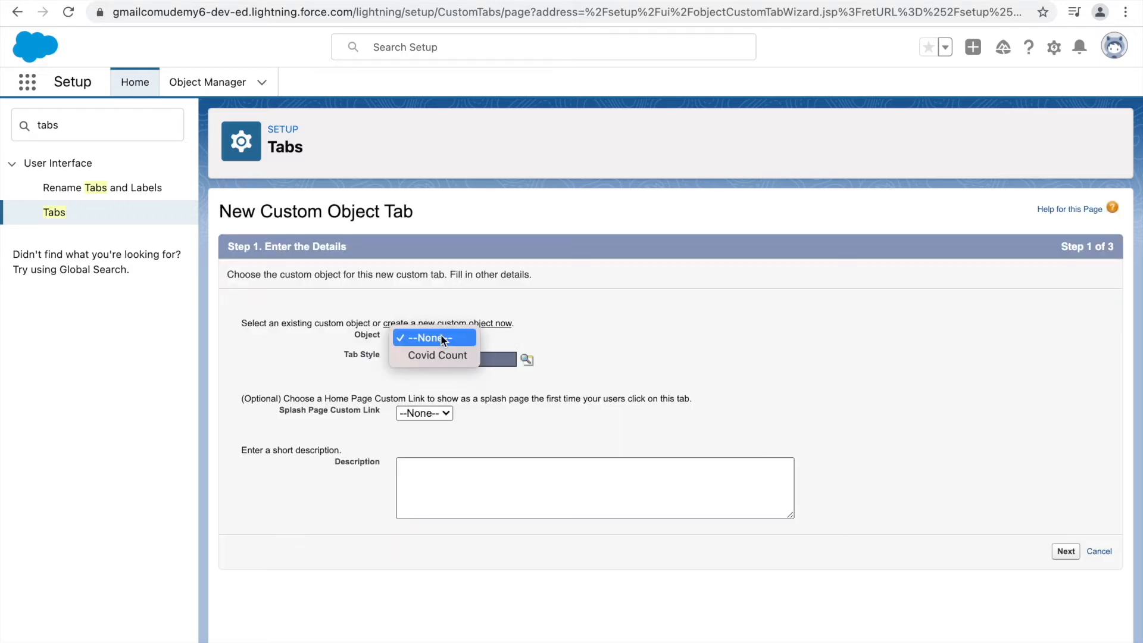
pyautogui.click(432, 337)
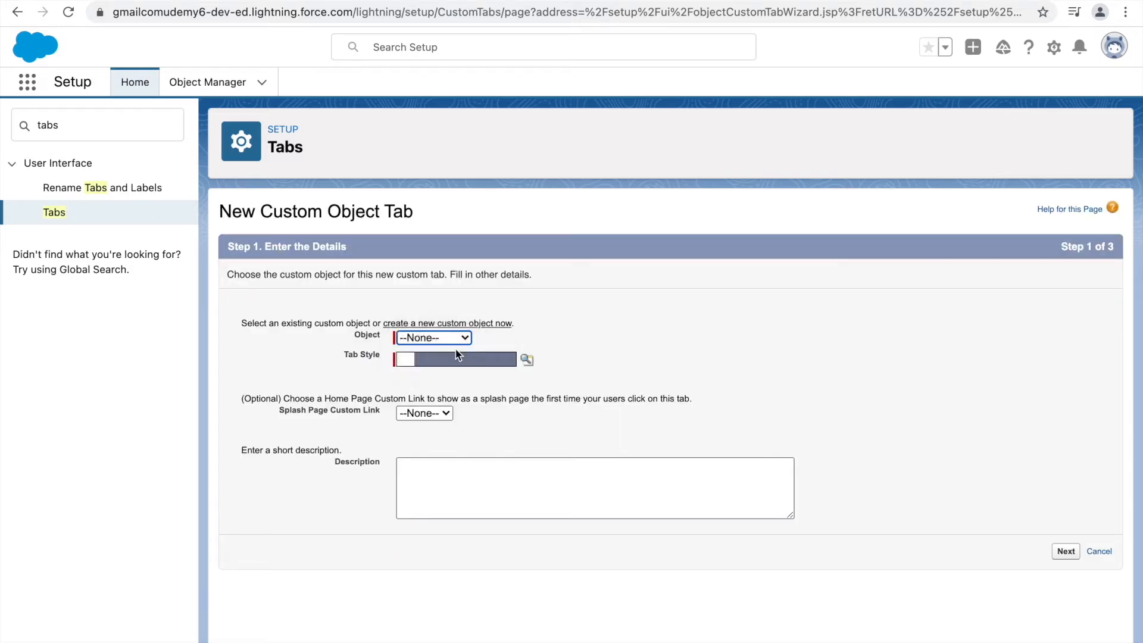
pyautogui.click(432, 337)
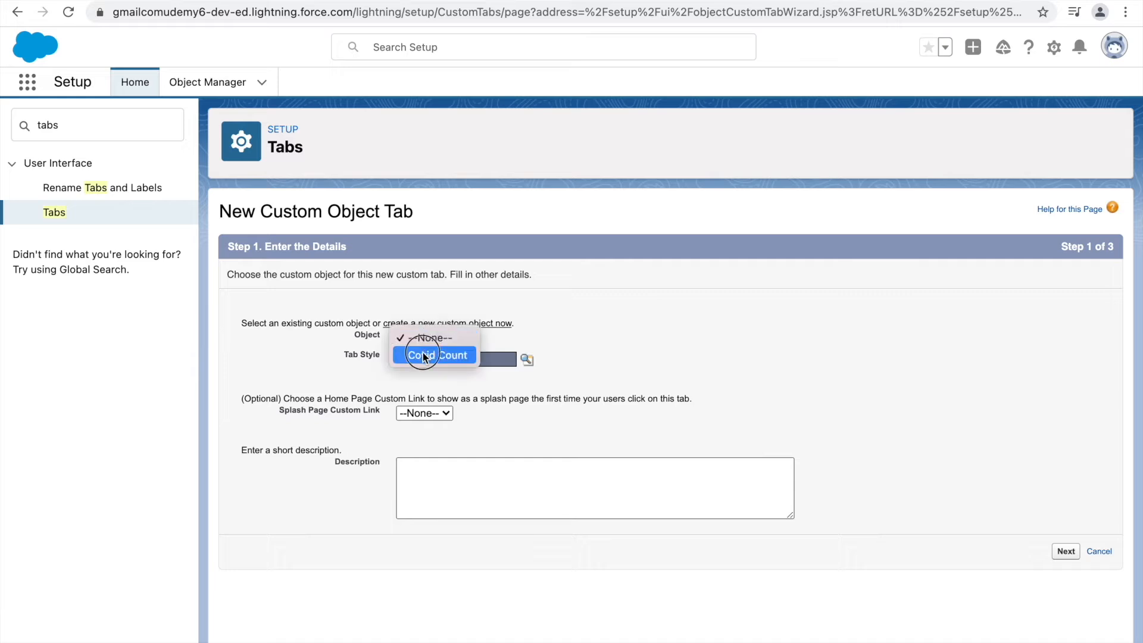
pyautogui.click(434, 355)
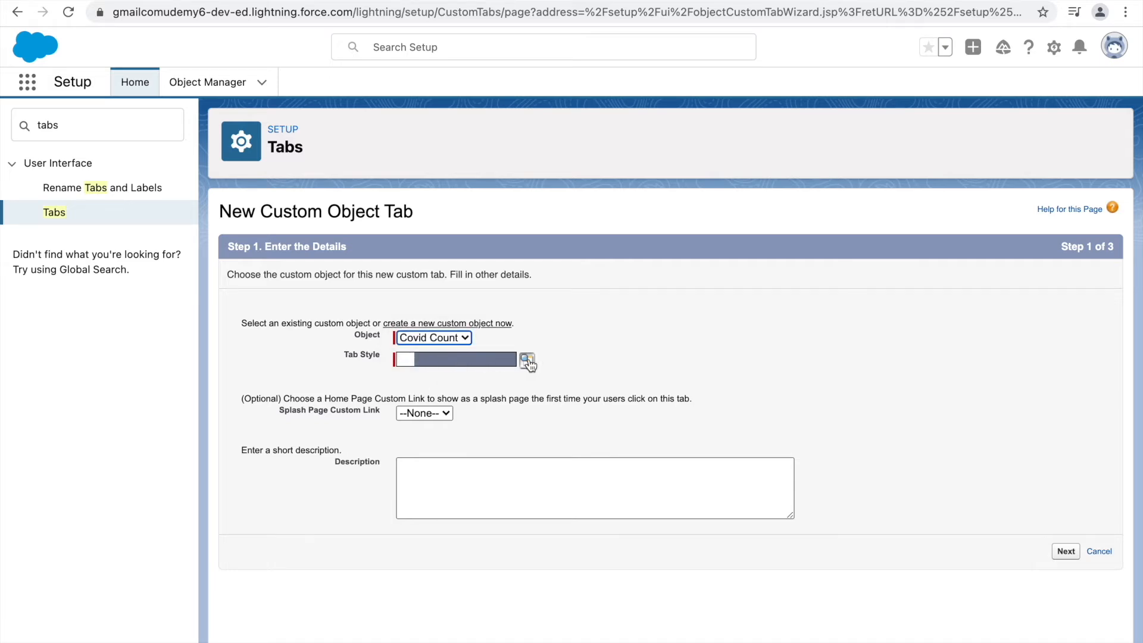
pyautogui.click(529, 360)
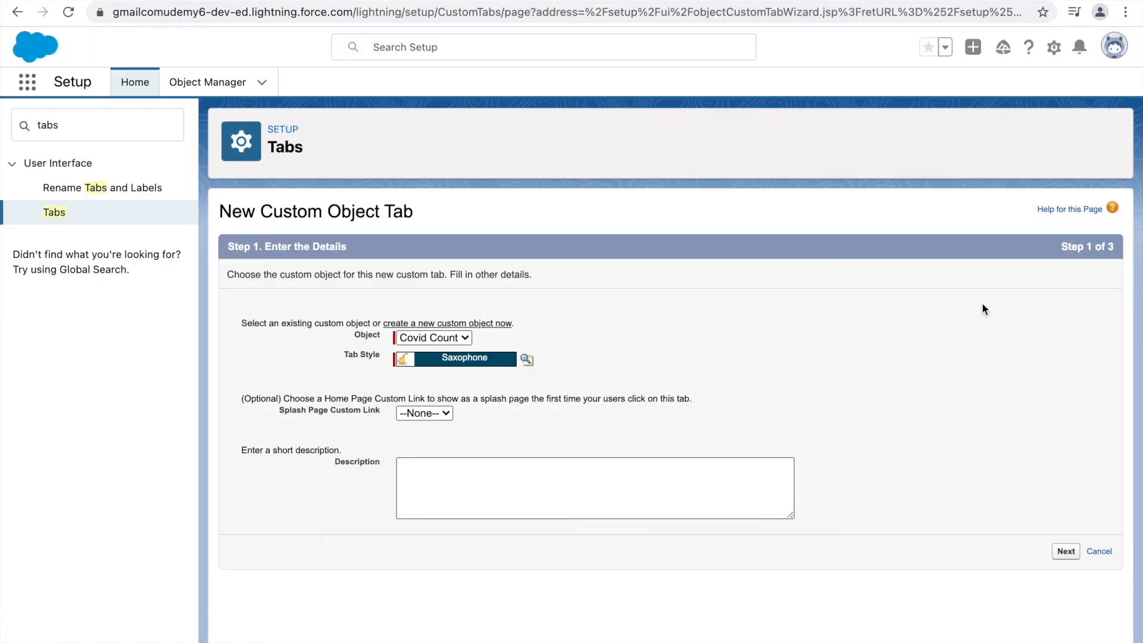
pyautogui.moveTo(923, 400)
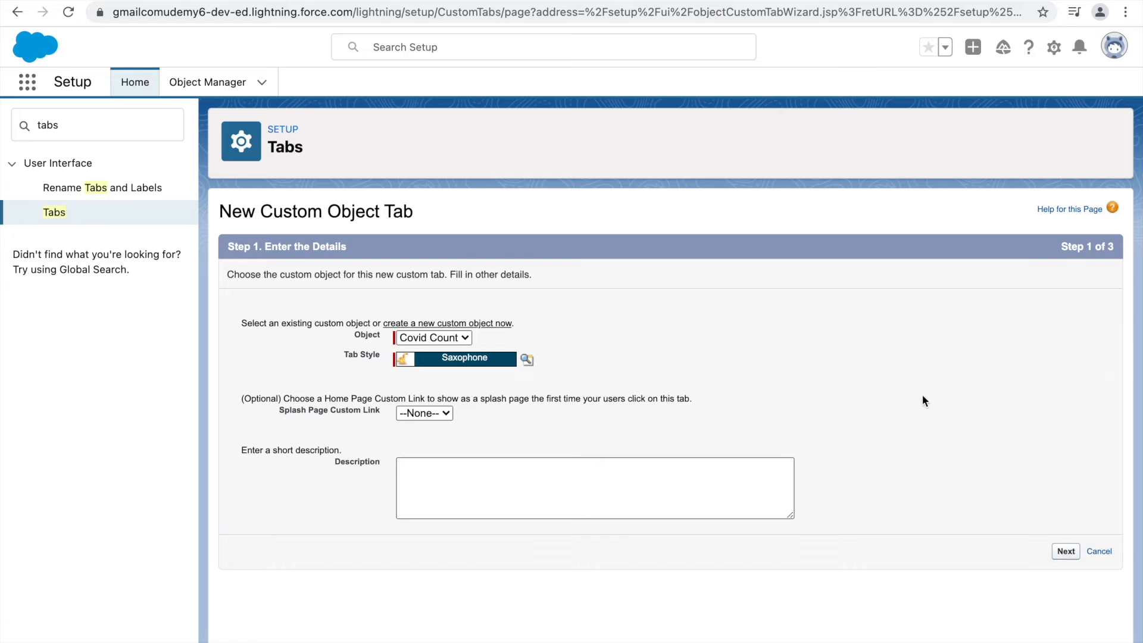
pyautogui.click(1066, 550)
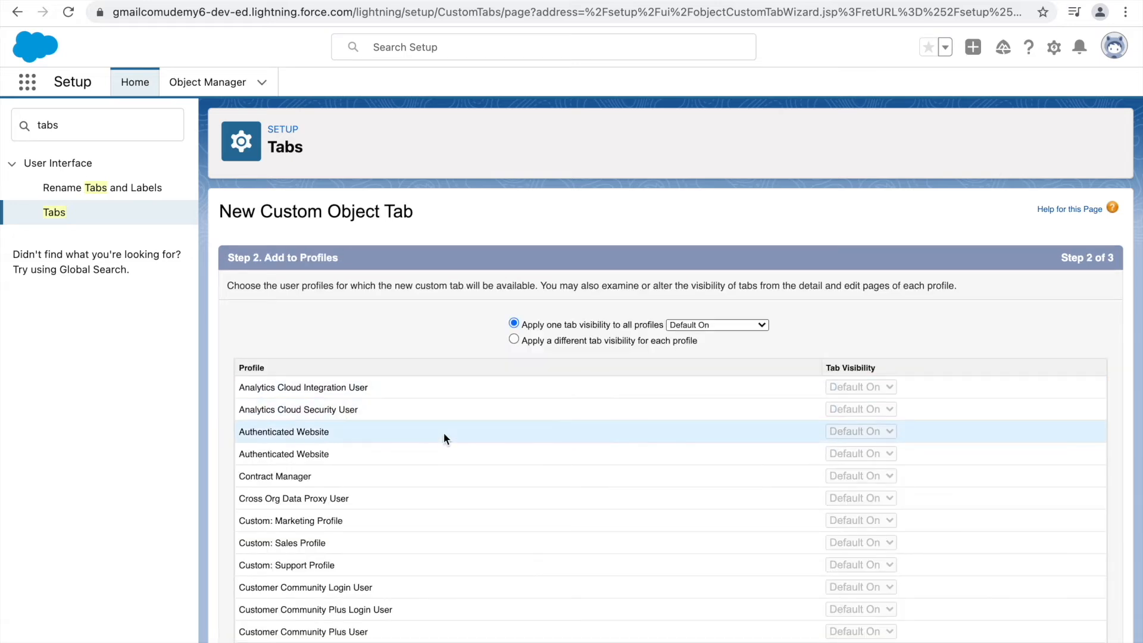
# Set the Covid Count tab to Tab Hidden for all profiles
pyautogui.scroll(-3)
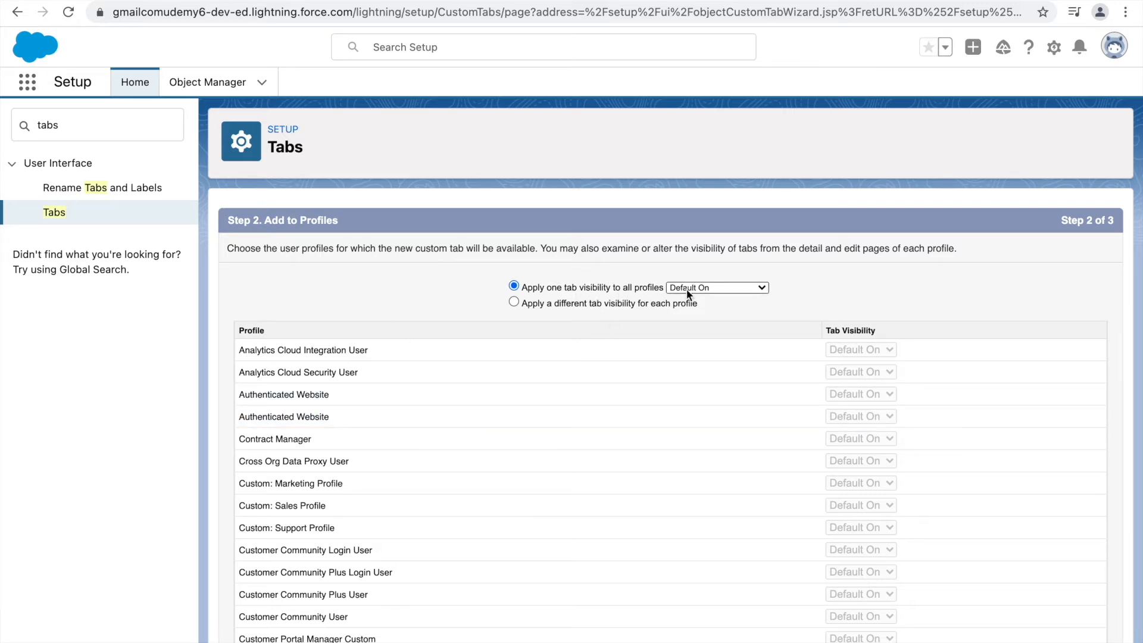
pyautogui.scroll(-3)
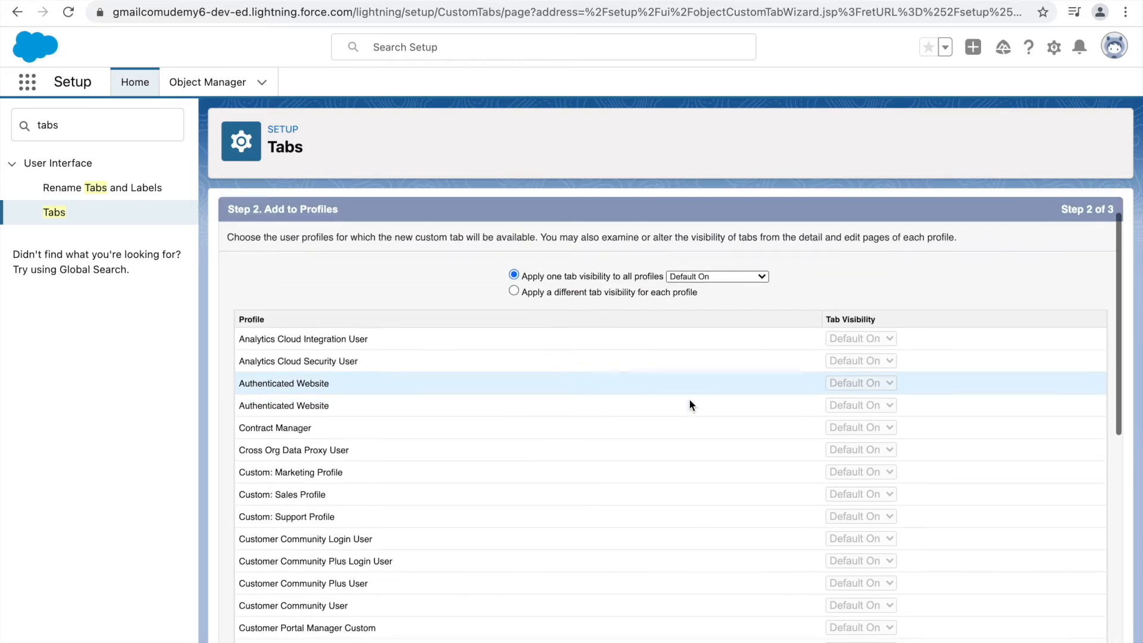
pyautogui.moveTo(705, 336)
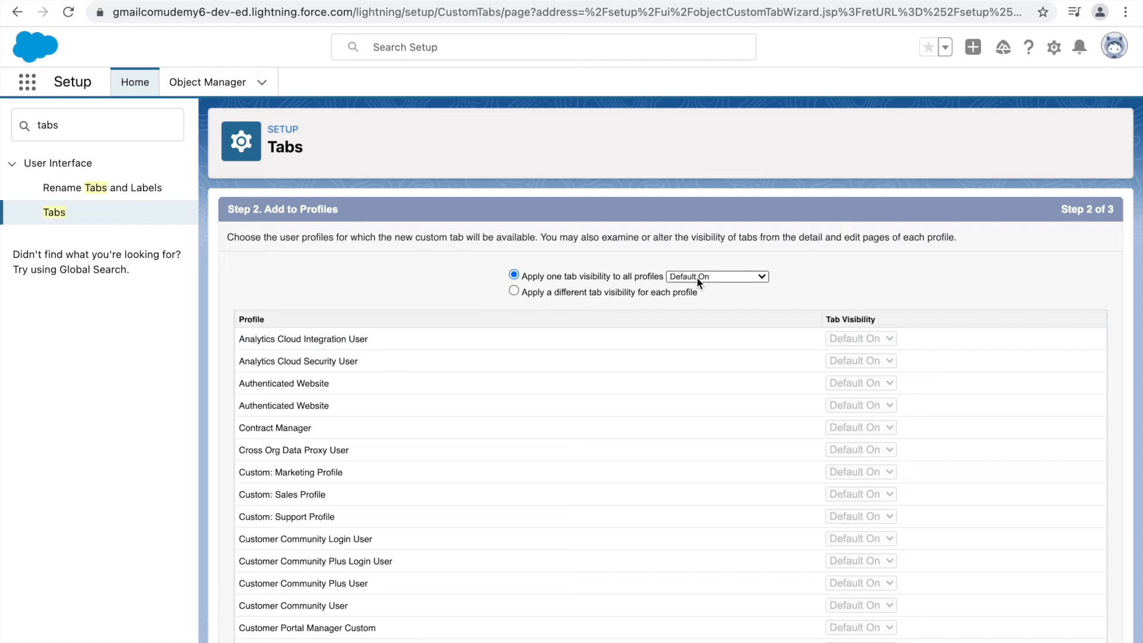
pyautogui.click(717, 277)
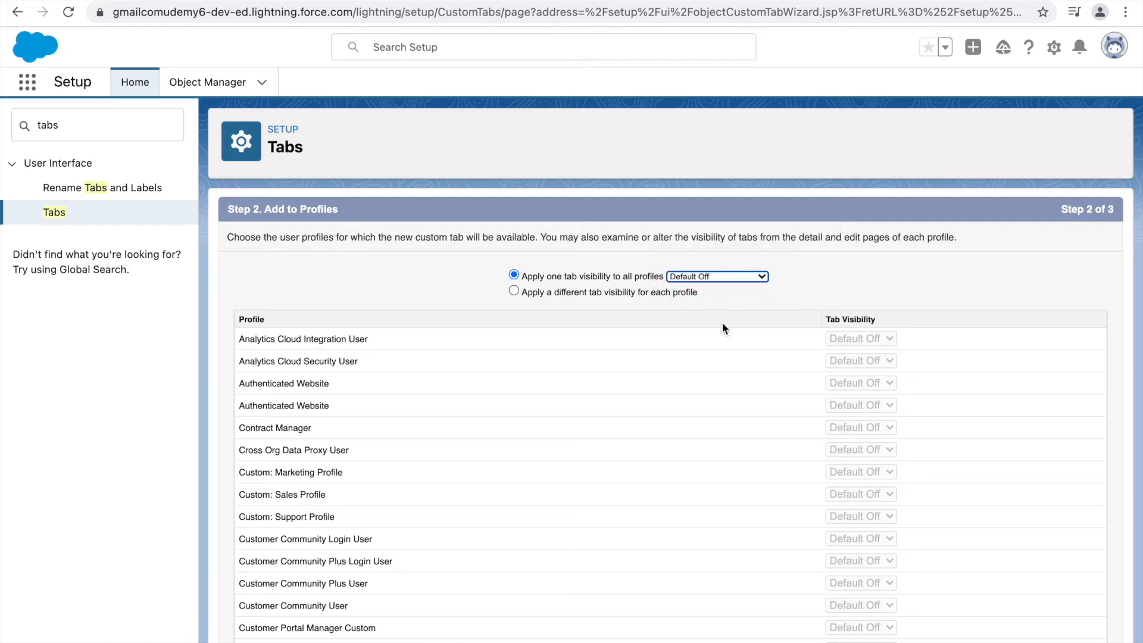
pyautogui.moveTo(452, 201)
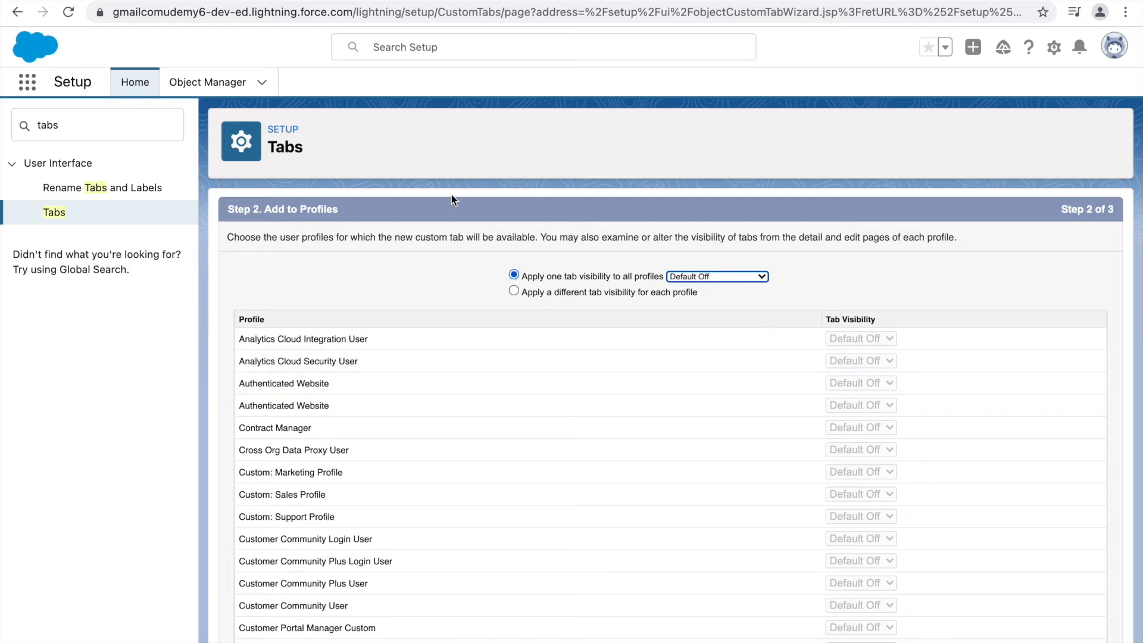
pyautogui.moveTo(627, 312)
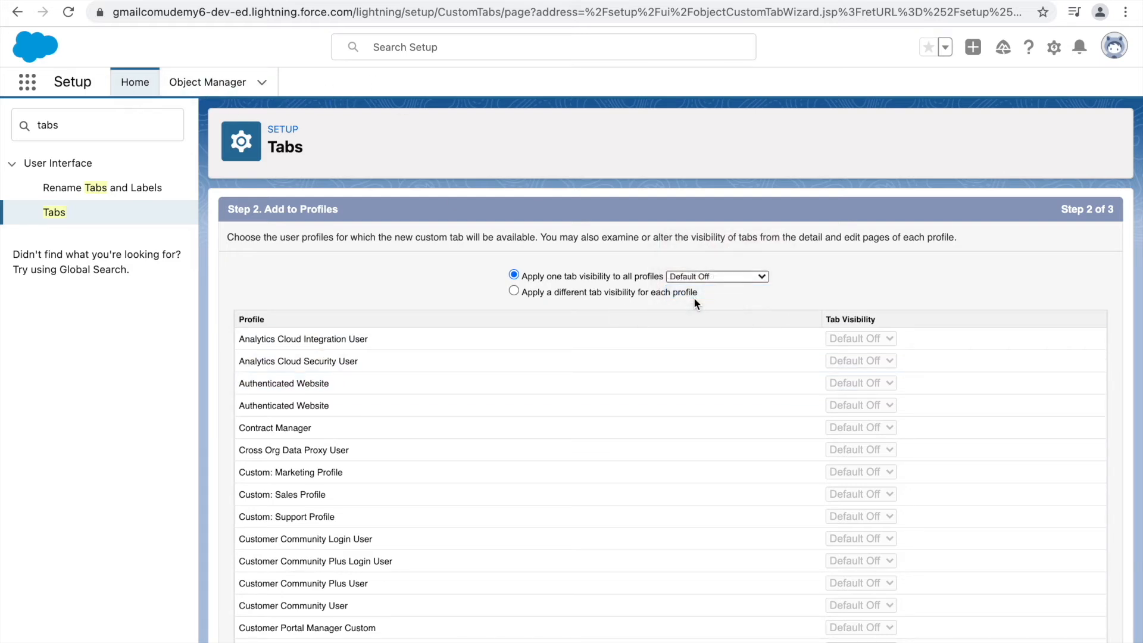
pyautogui.click(717, 276)
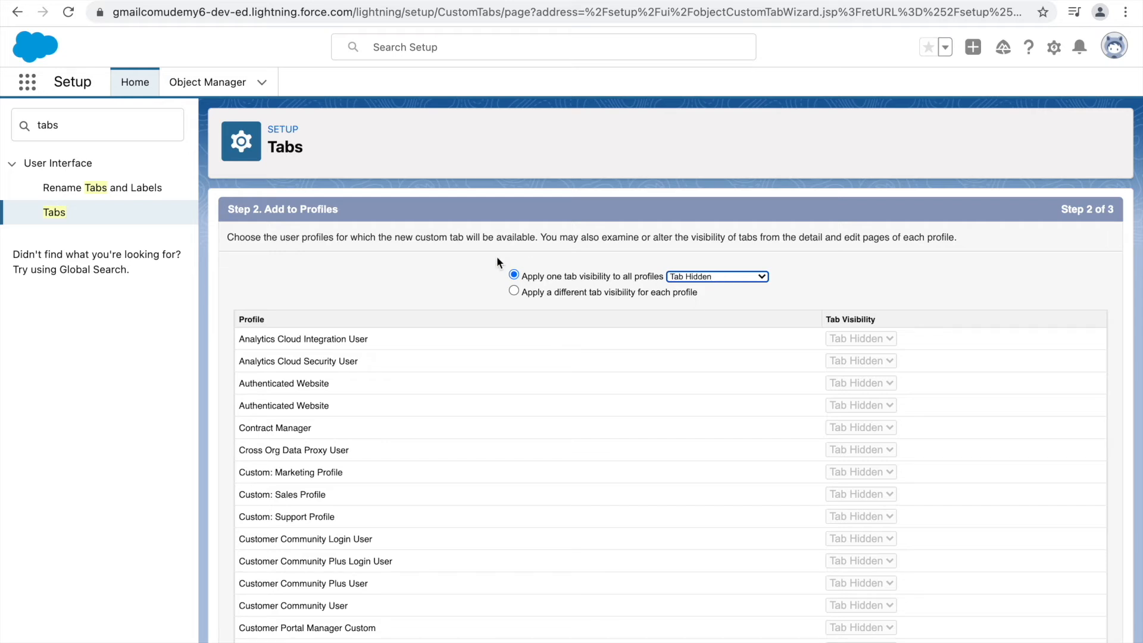
# Apply per-profile visibility and make the tab Default On for System Administrator
pyautogui.click(514, 291)
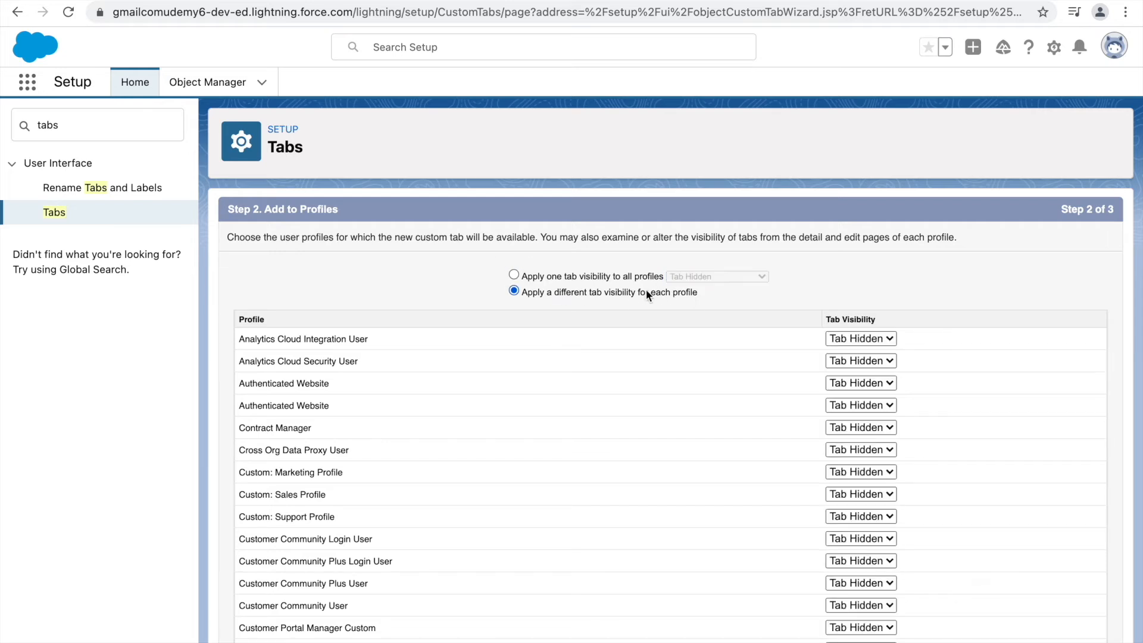
pyautogui.click(514, 276)
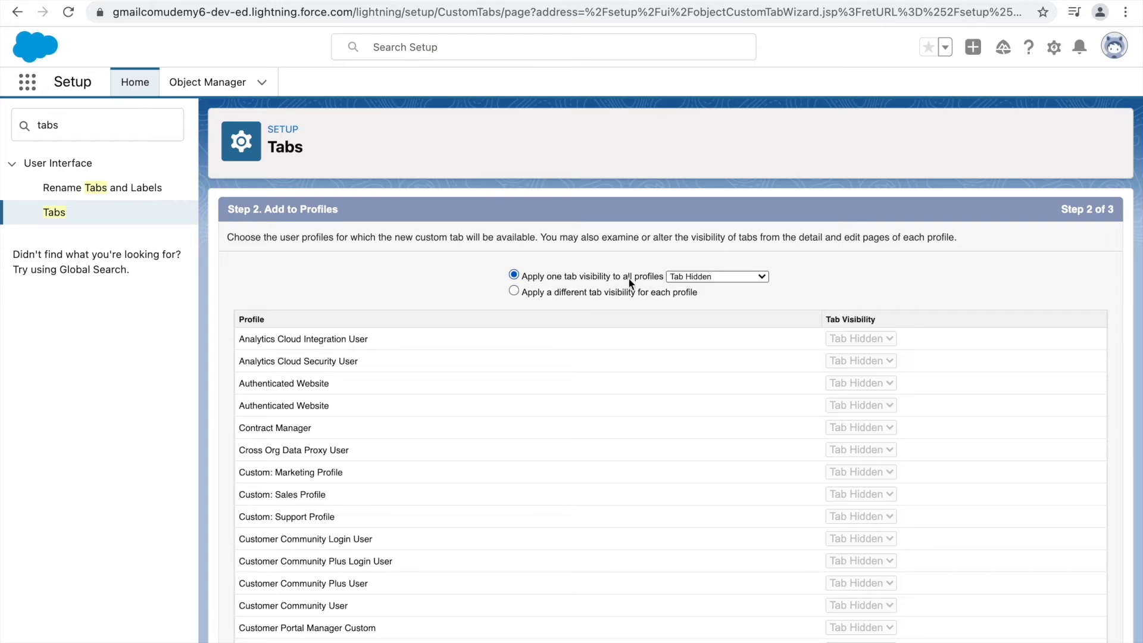
pyautogui.click(514, 292)
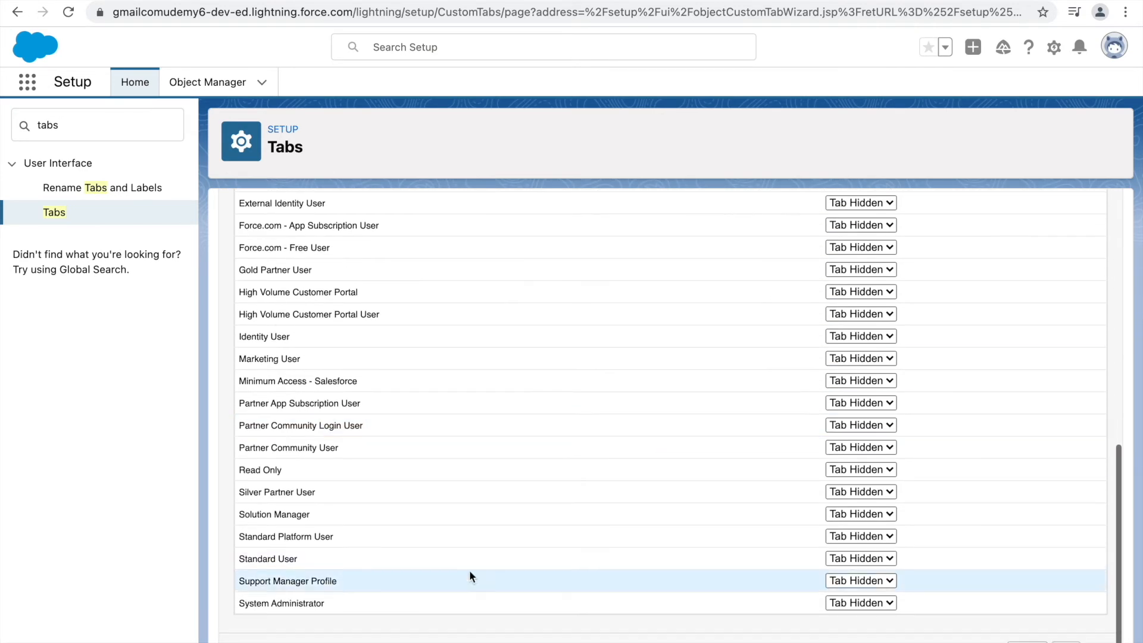
pyautogui.click(861, 603)
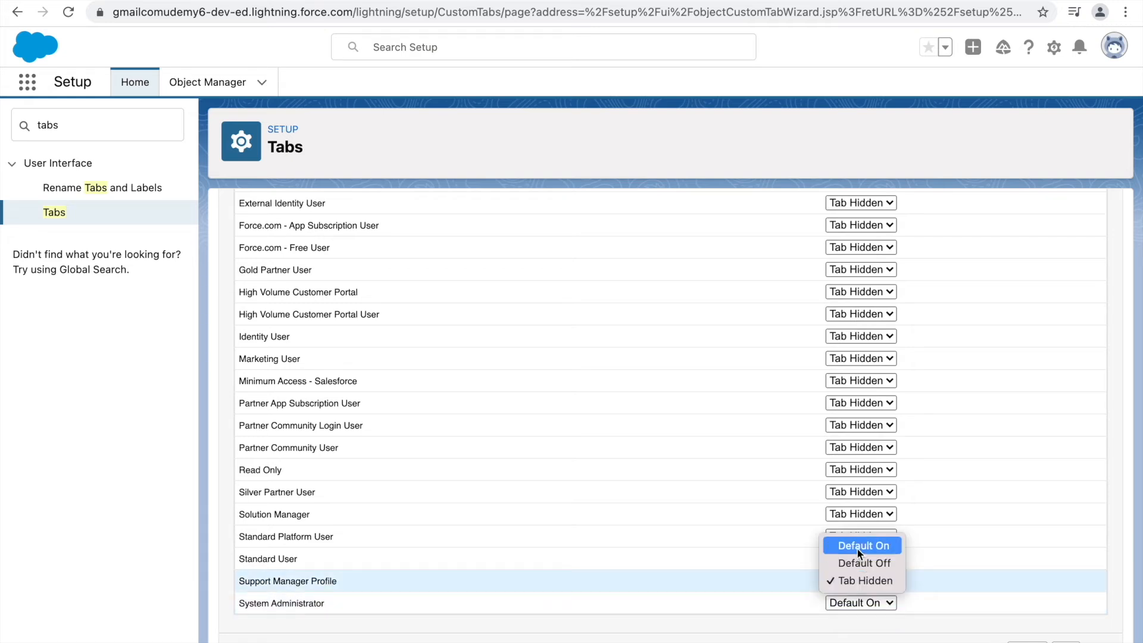
pyautogui.click(863, 546)
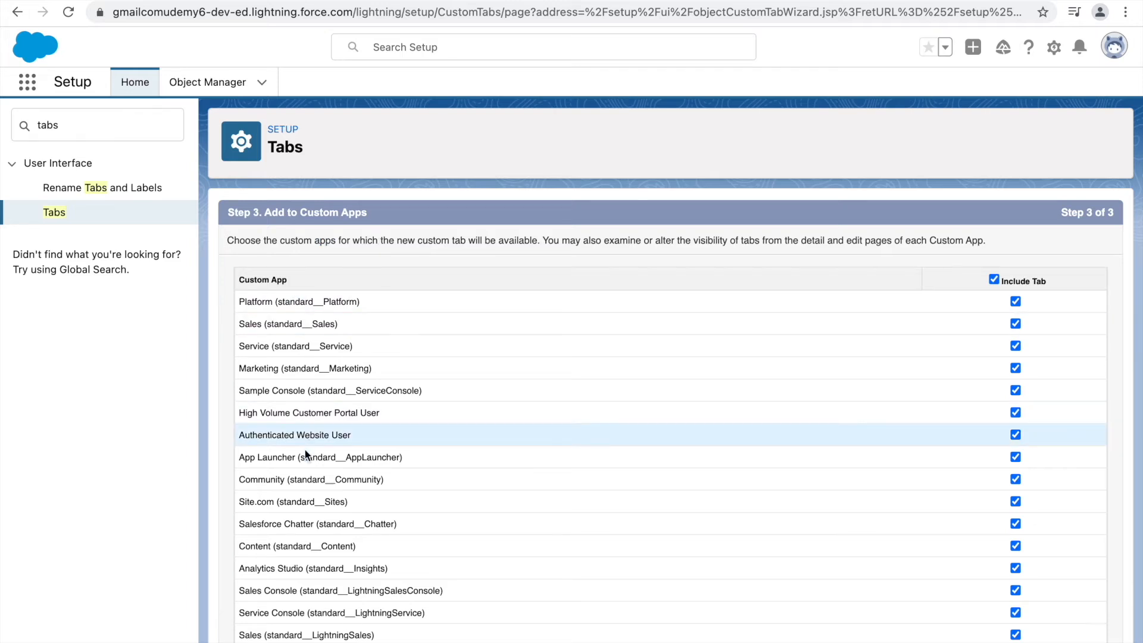
pyautogui.moveTo(739, 390)
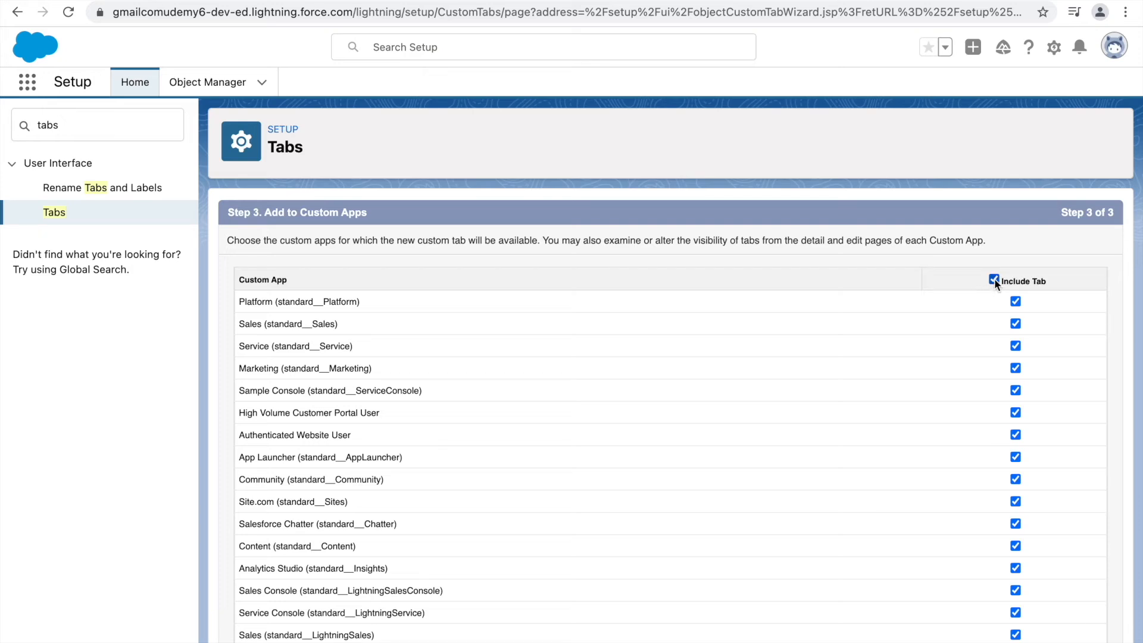
# Clear all custom apps, include the tab only in Covid Tracker, and save it
pyautogui.click(993, 280)
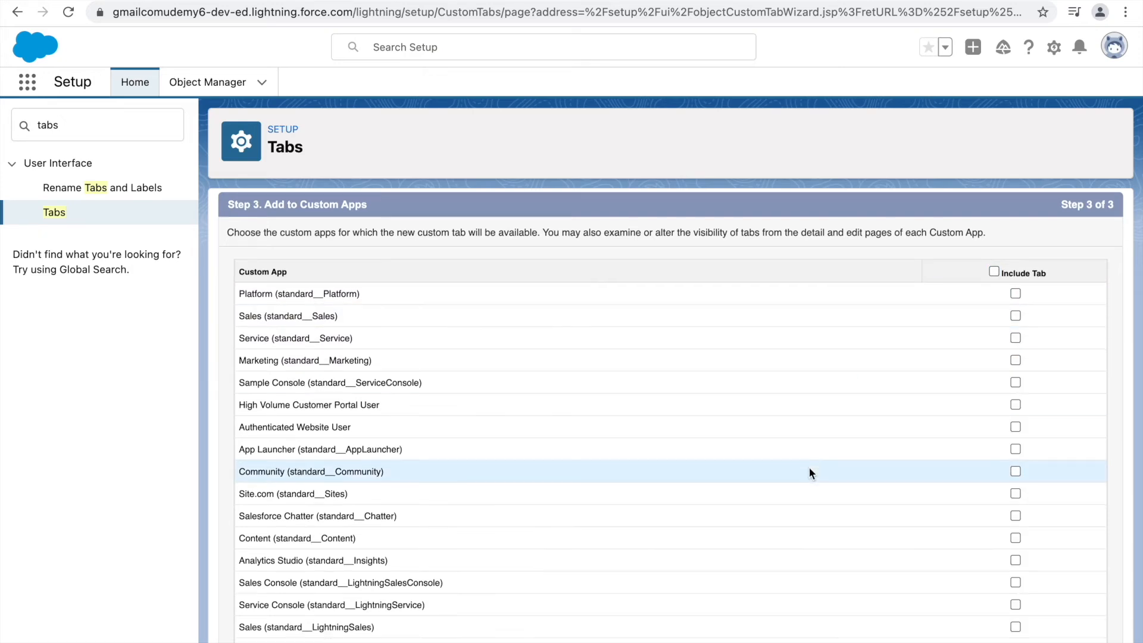
pyautogui.scroll(-3)
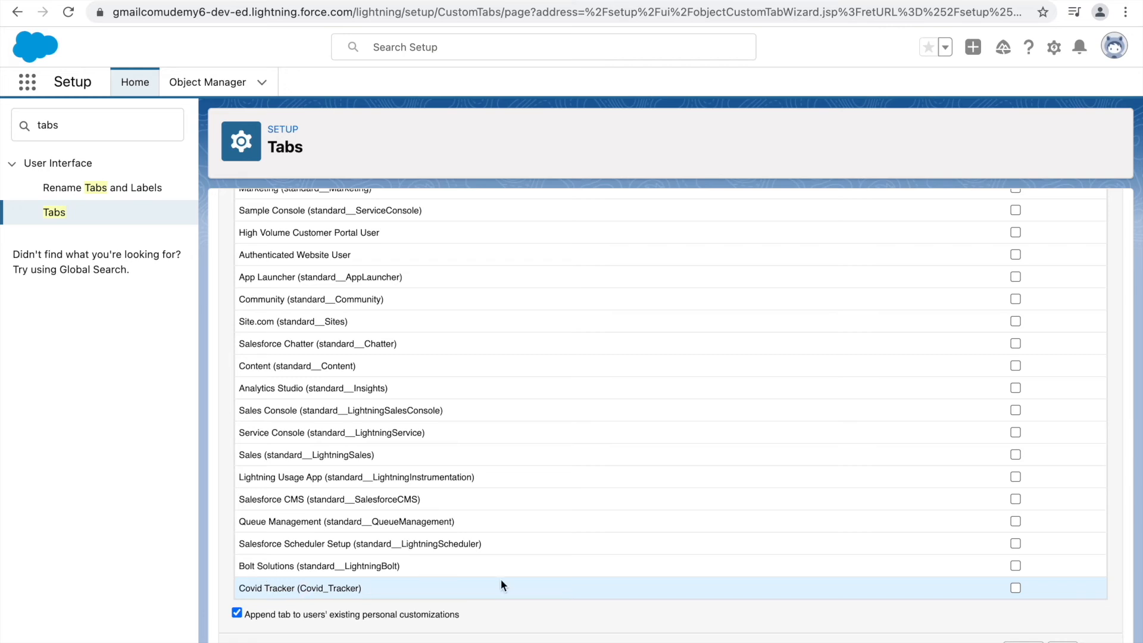
pyautogui.click(1014, 588)
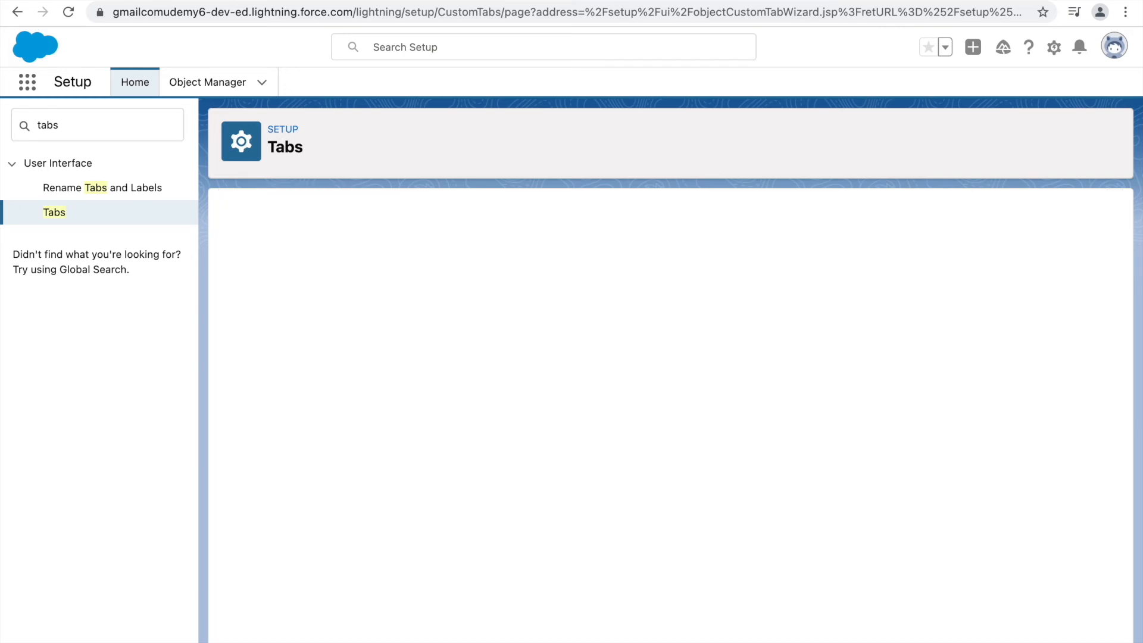
pyautogui.click(54, 212)
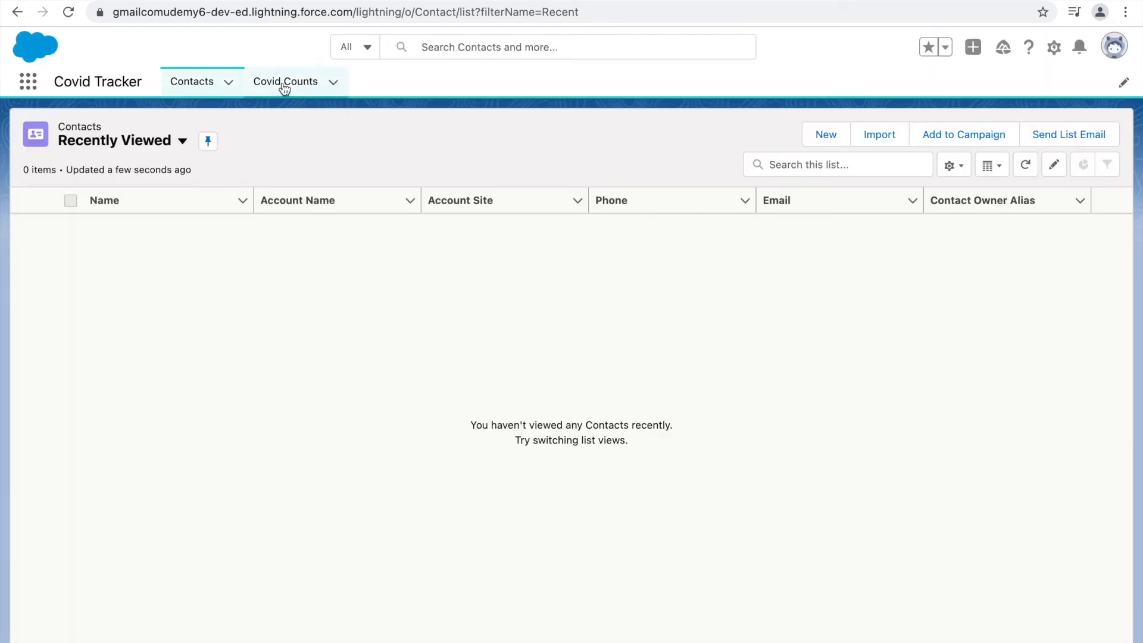
# Switch back and forth between the Contacts and Covid Counts tabs
pyautogui.click(285, 81)
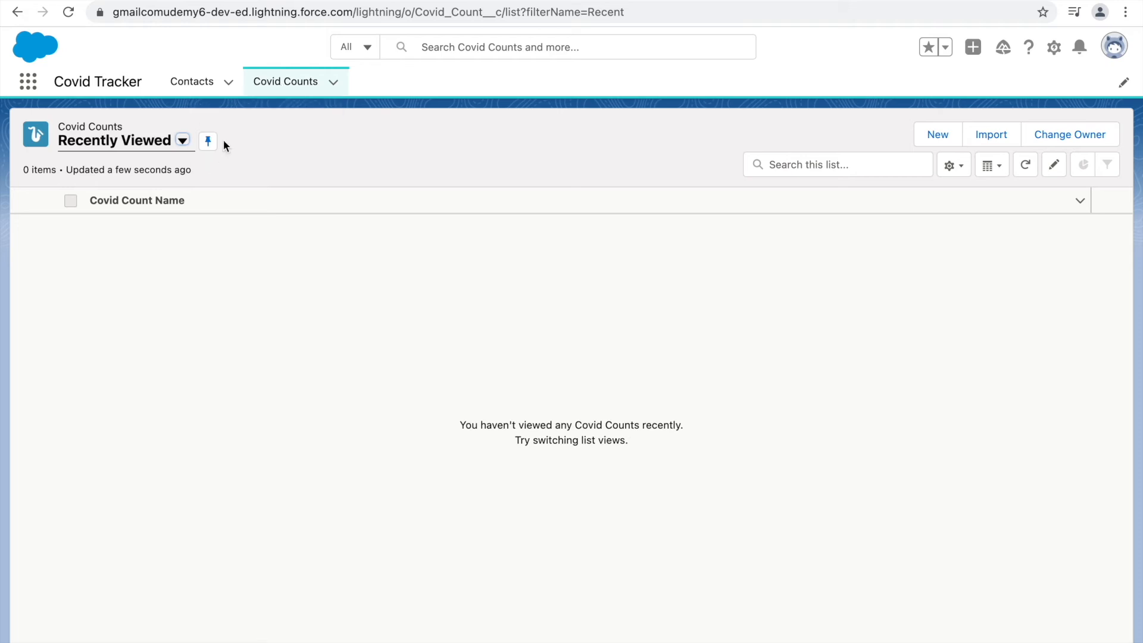
pyautogui.click(192, 81)
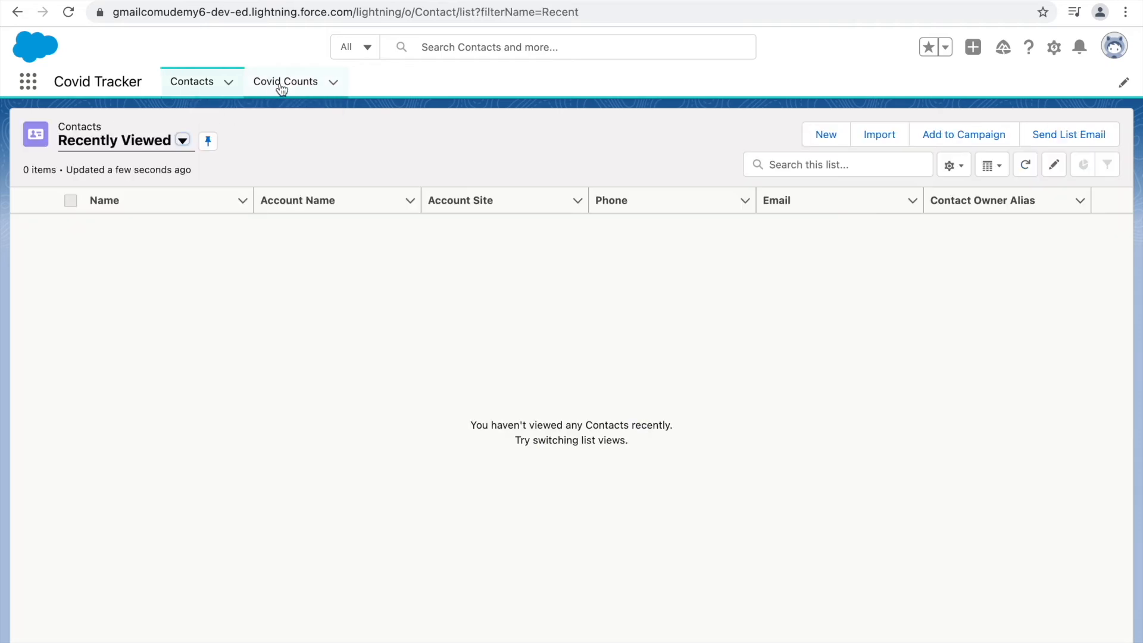
pyautogui.click(286, 81)
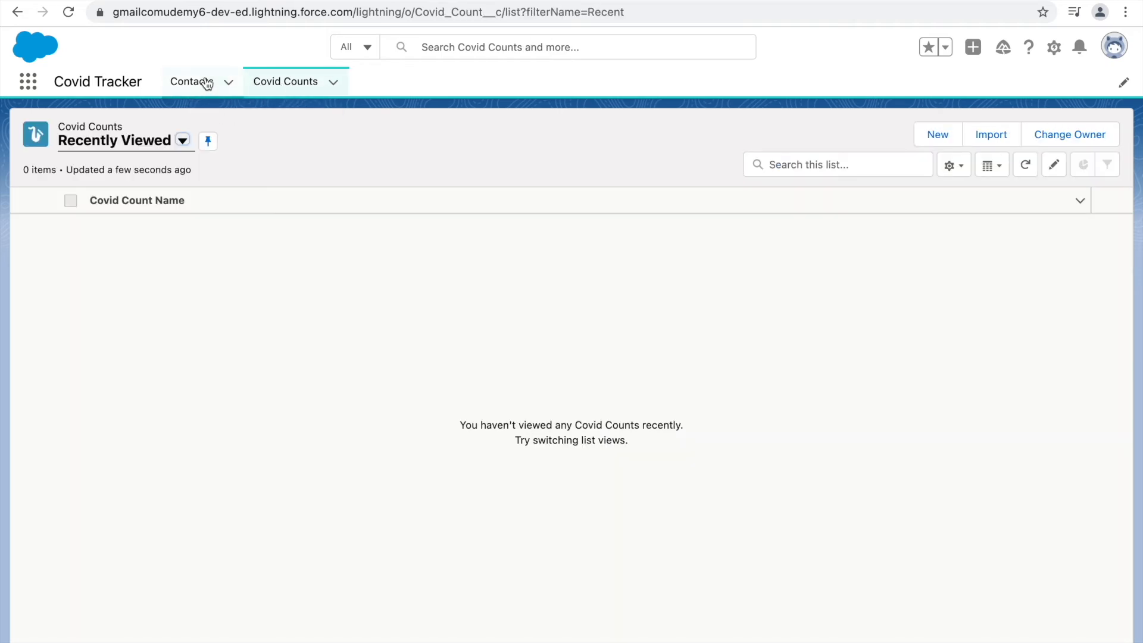
pyautogui.click(192, 81)
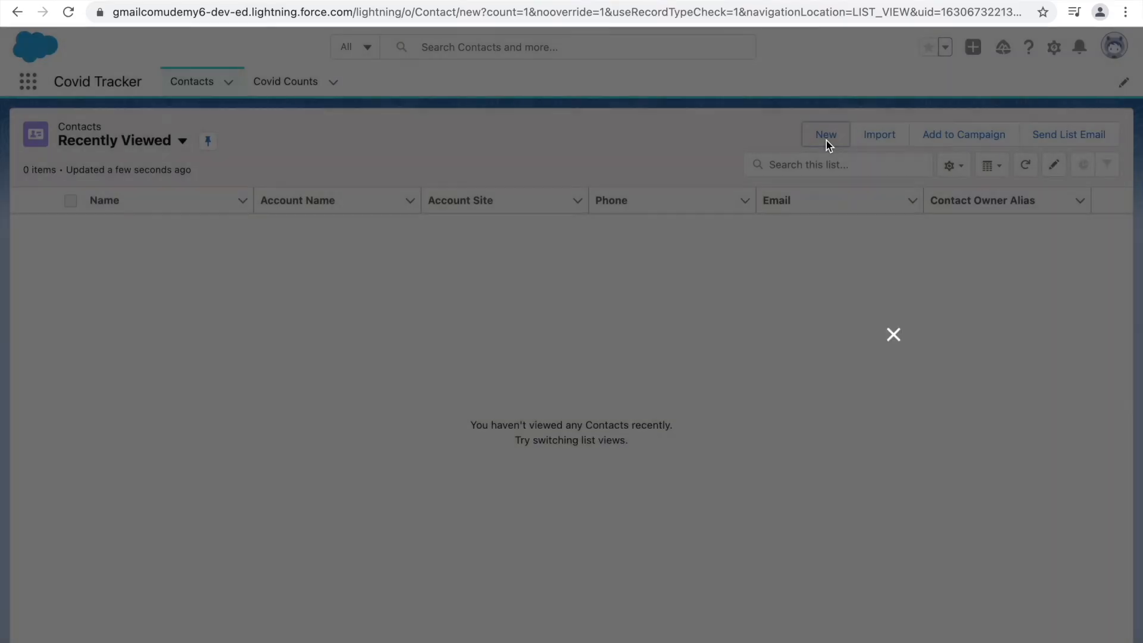
# Open a New Contact form and cancel it without saving
pyautogui.click(825, 134)
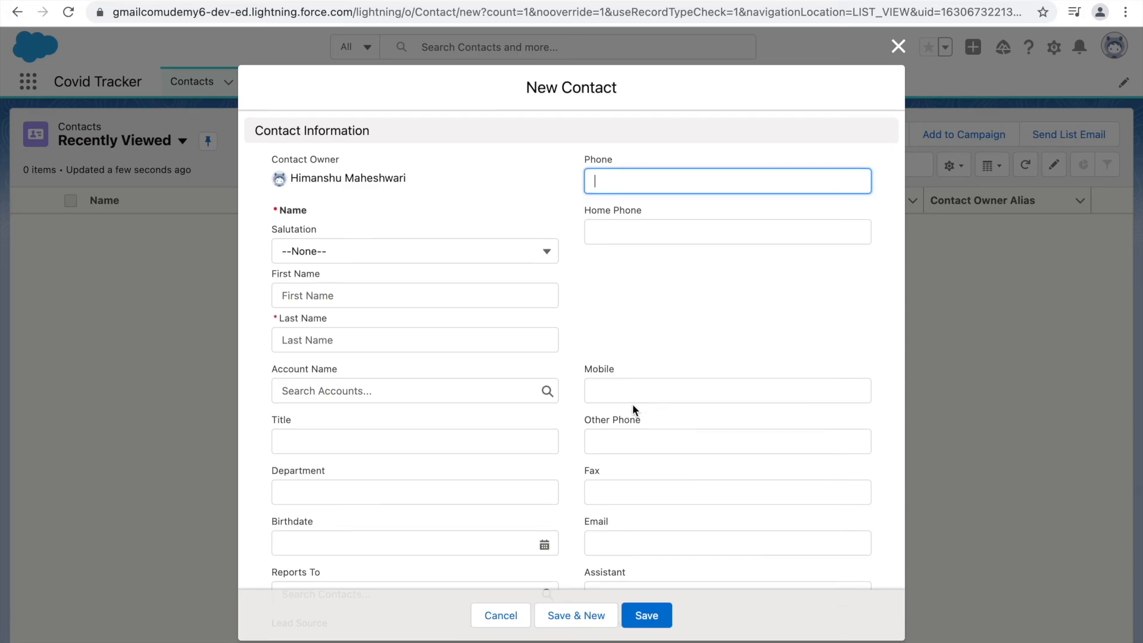
pyautogui.scroll(-3)
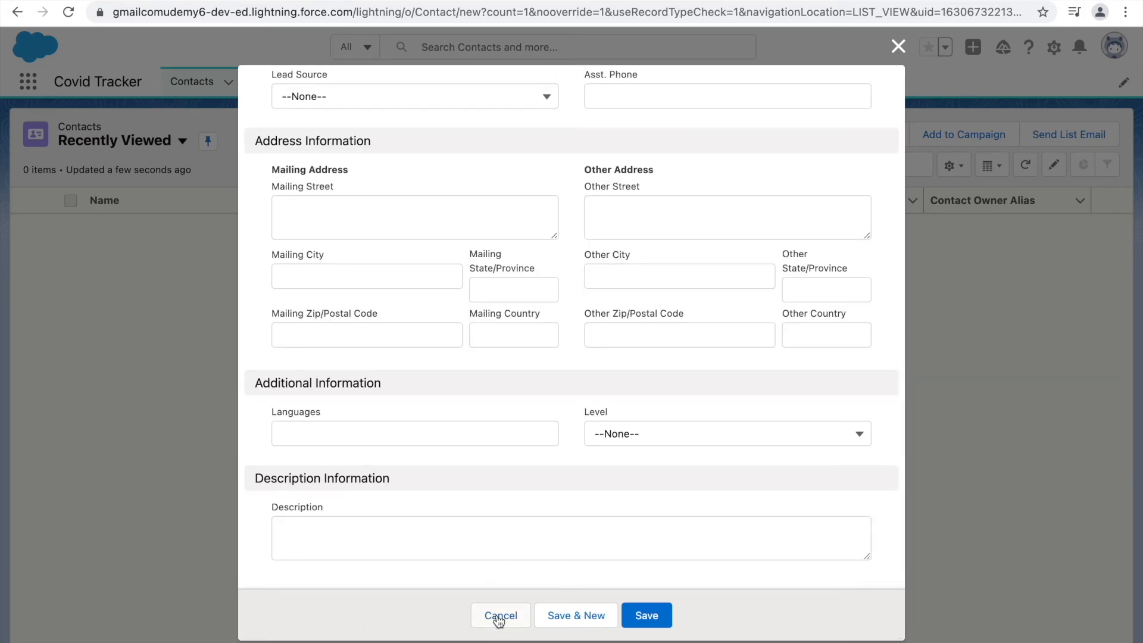
pyautogui.click(500, 616)
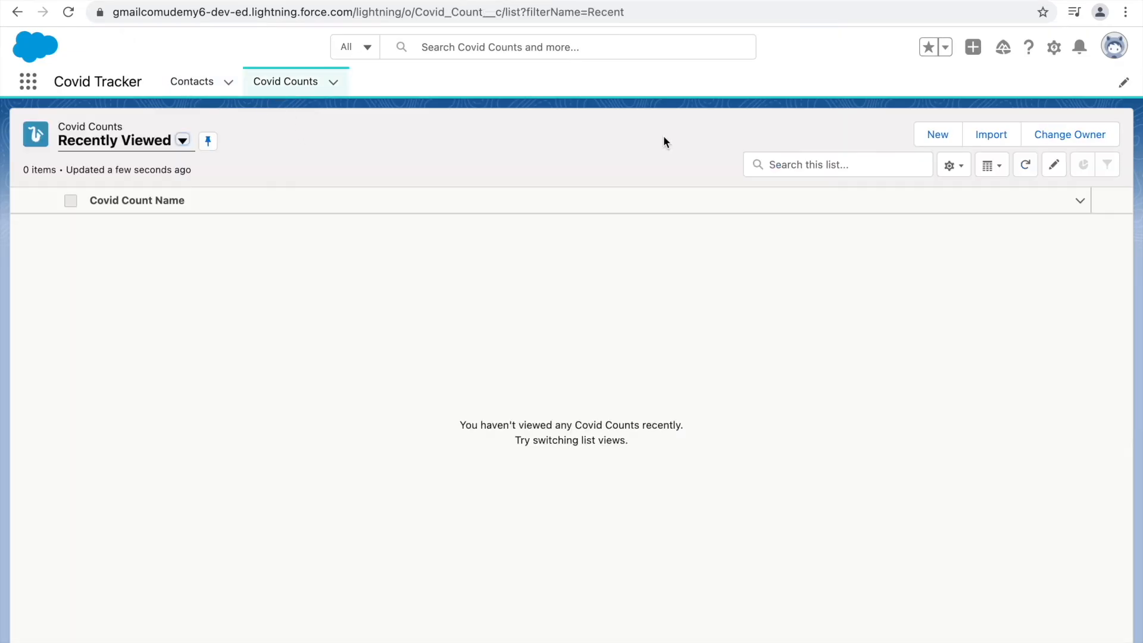
# Open and cancel a new Covid Count form, then save a new record numbered CC-0002
pyautogui.click(938, 134)
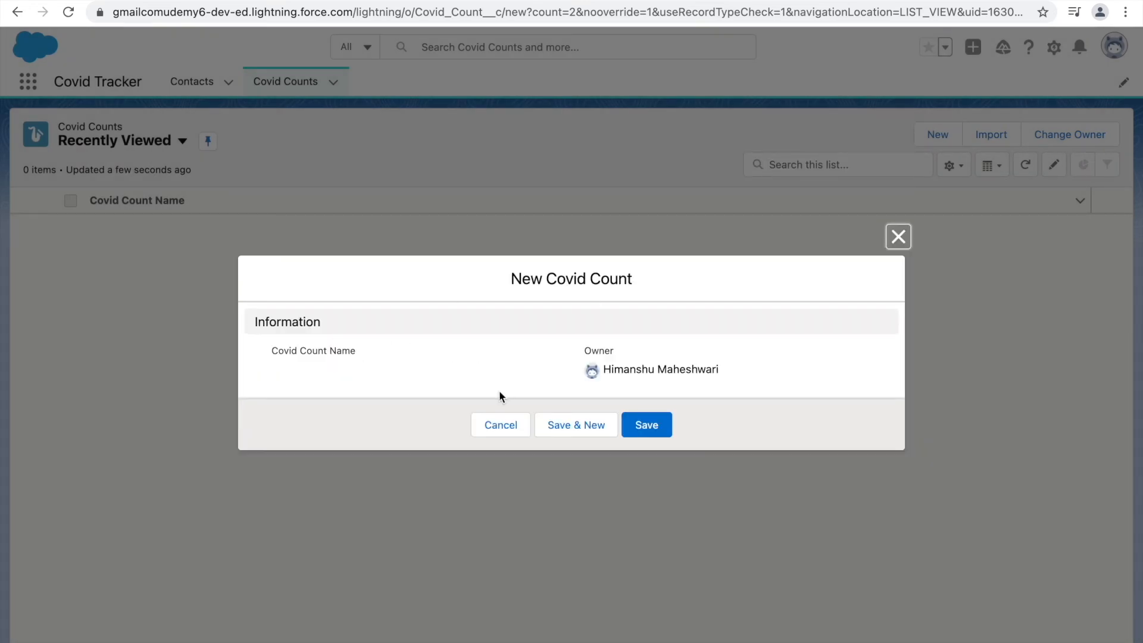
pyautogui.moveTo(581, 374)
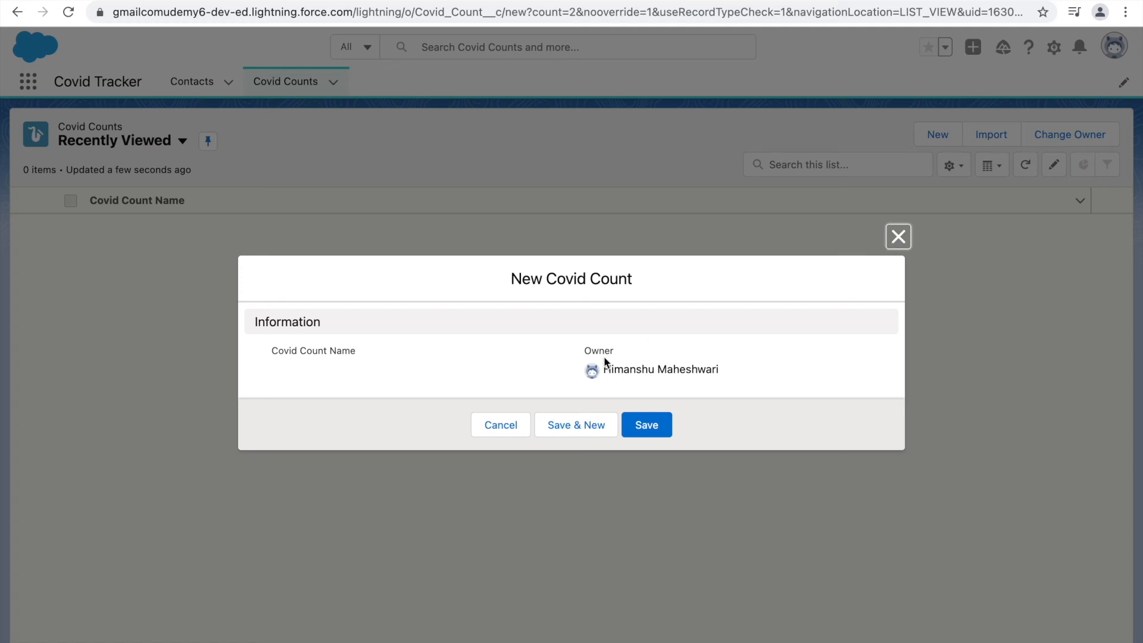
pyautogui.click(898, 237)
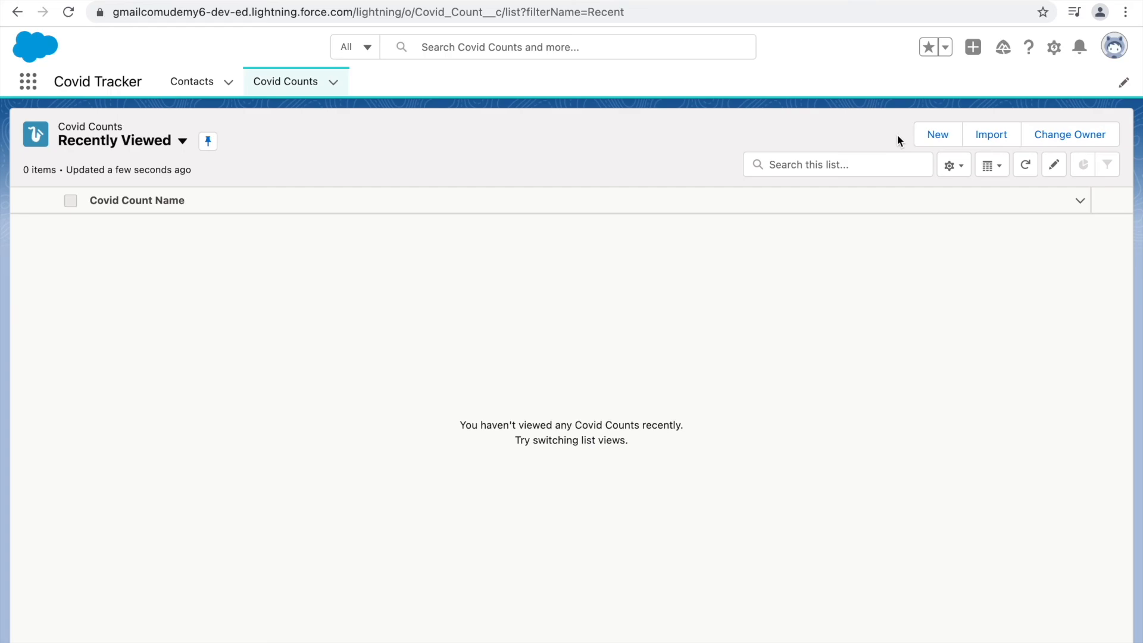
pyautogui.click(938, 134)
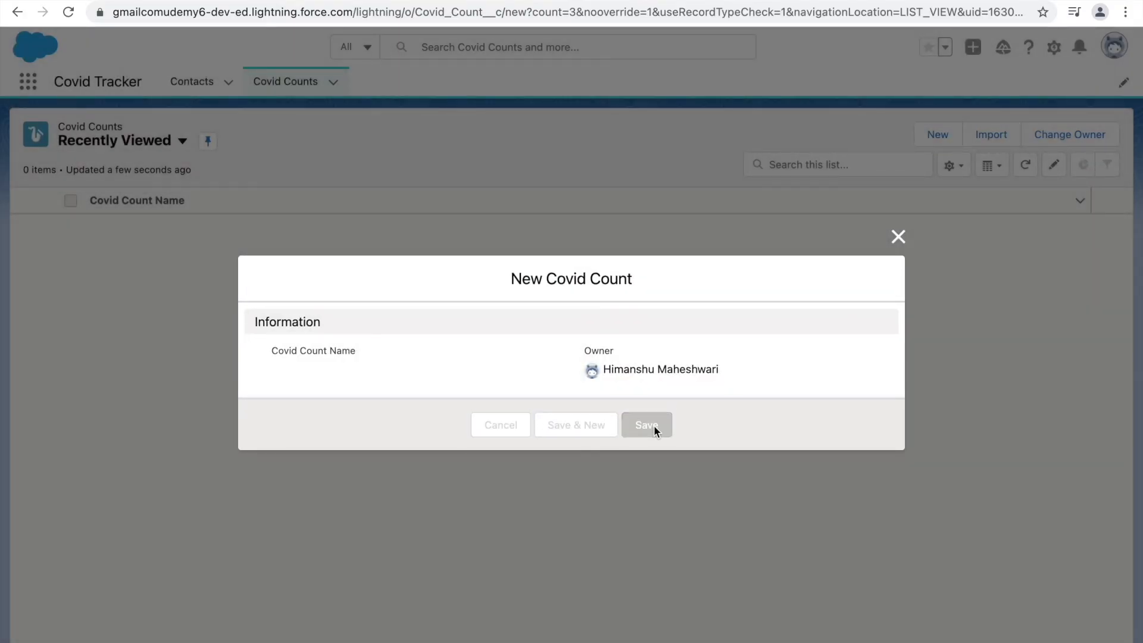
pyautogui.click(647, 424)
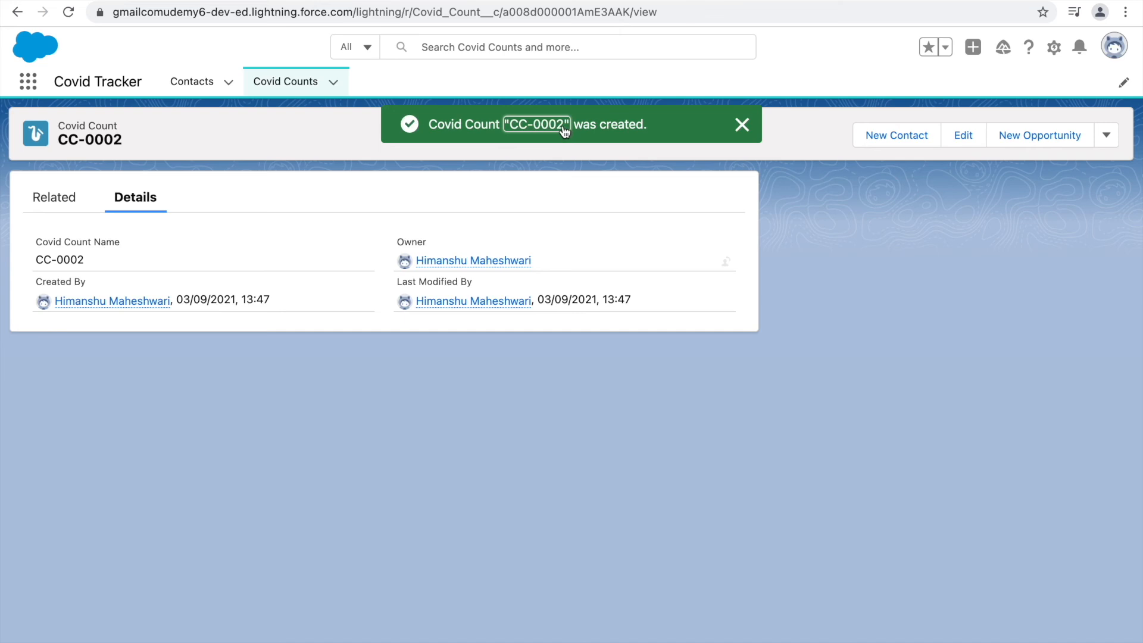
pyautogui.doubleClick(59, 260)
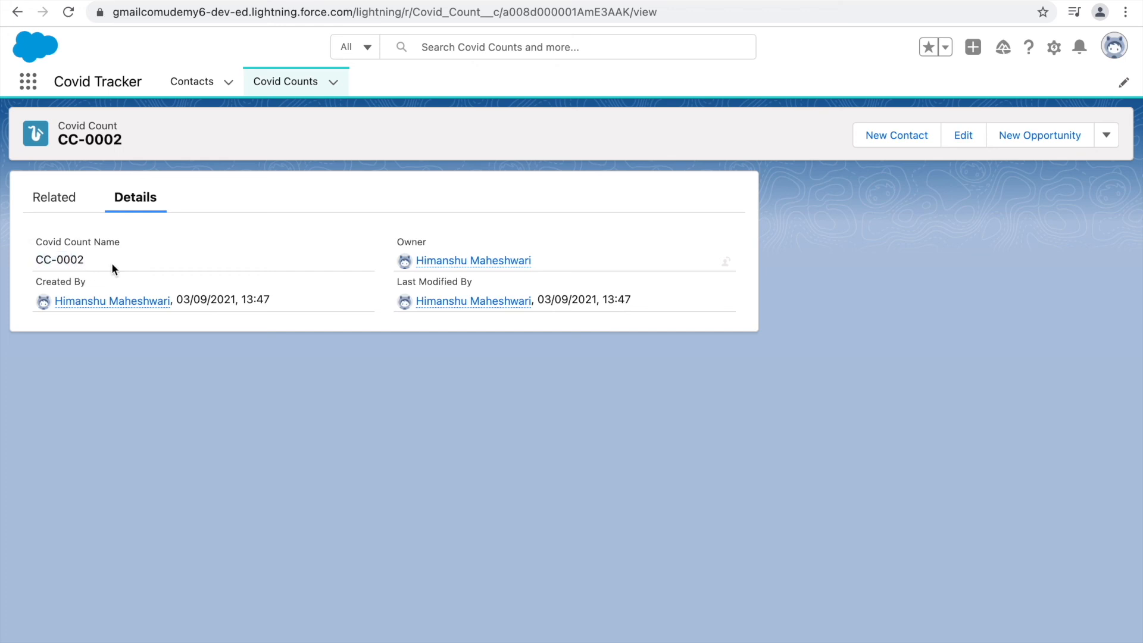
pyautogui.moveTo(365, 273)
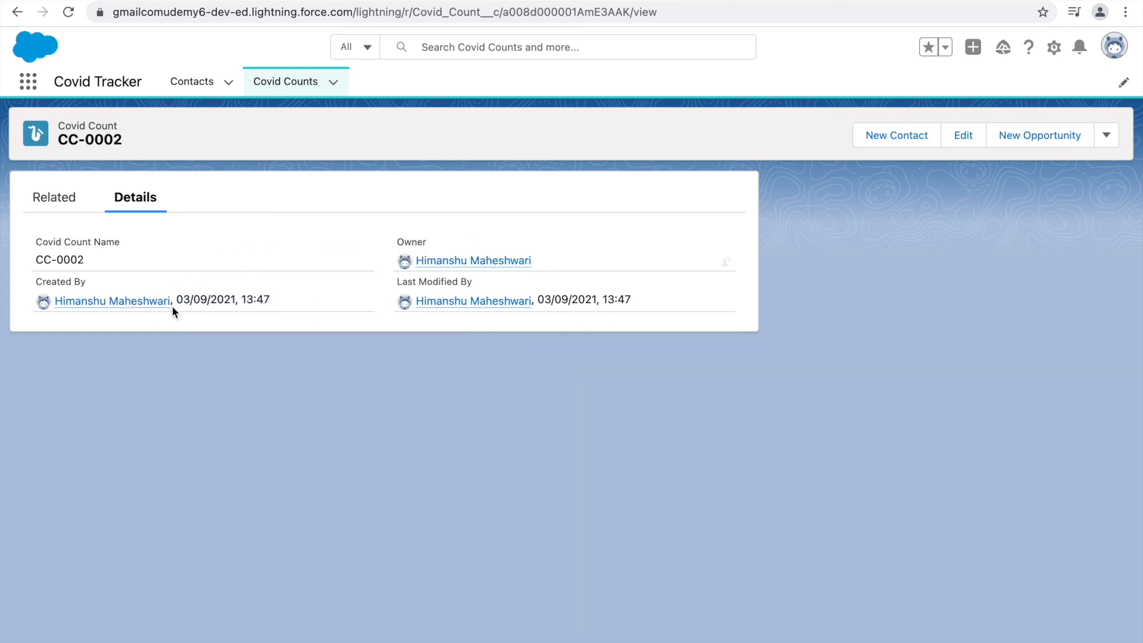
pyautogui.moveTo(301, 314)
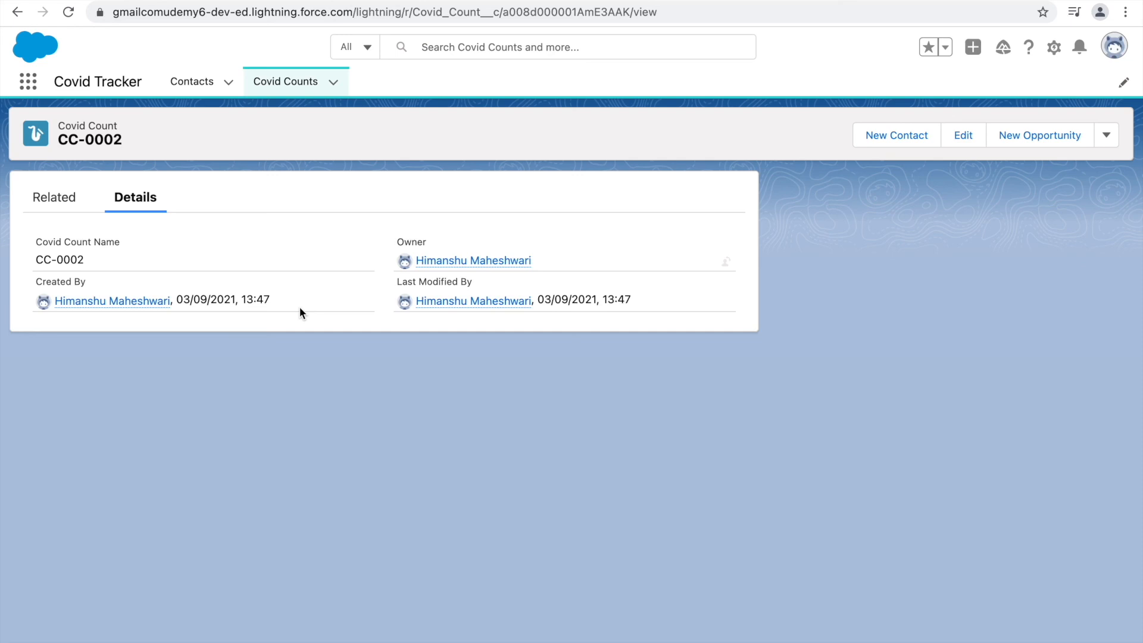
pyautogui.moveTo(598, 196)
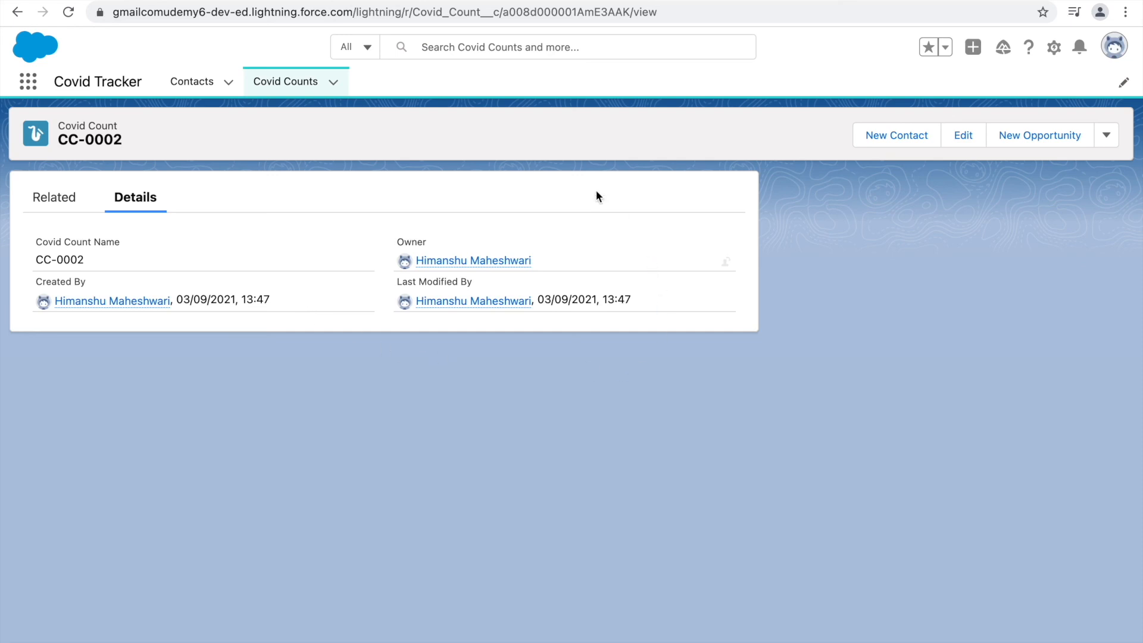